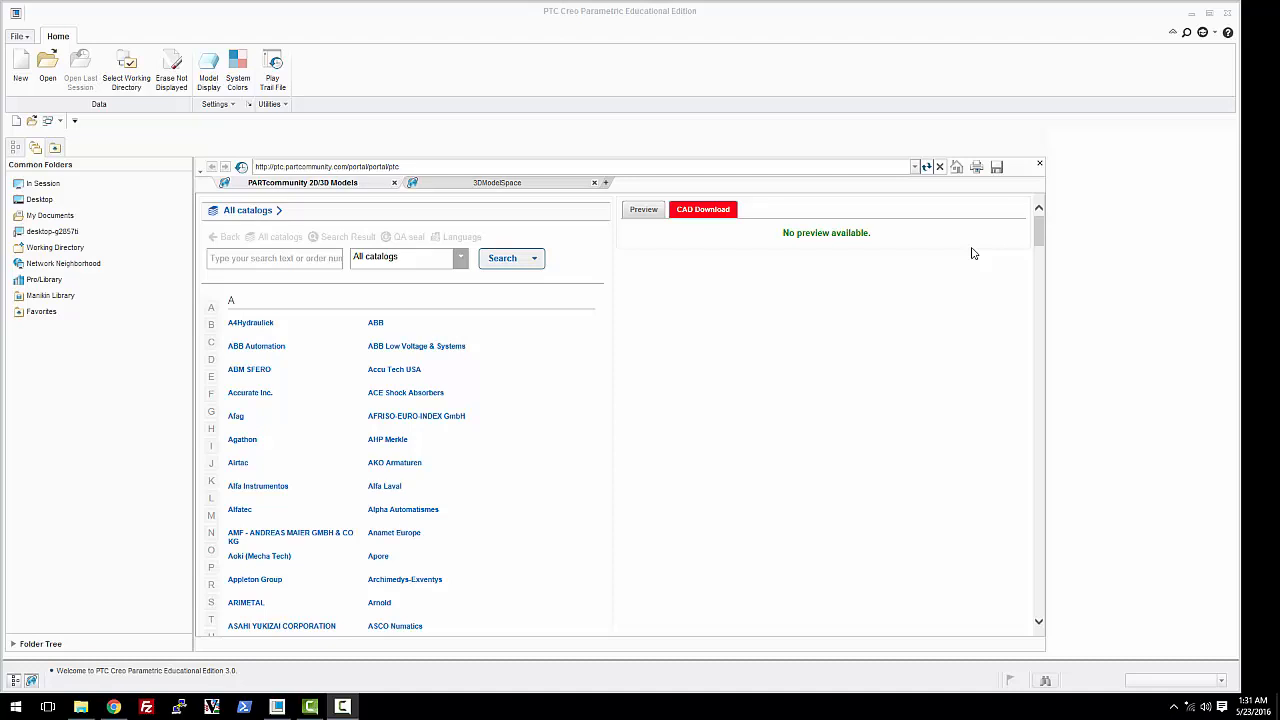
- Close the PARTcommunity catalog page, then open and dismiss the File menu
left_click(1038, 166)
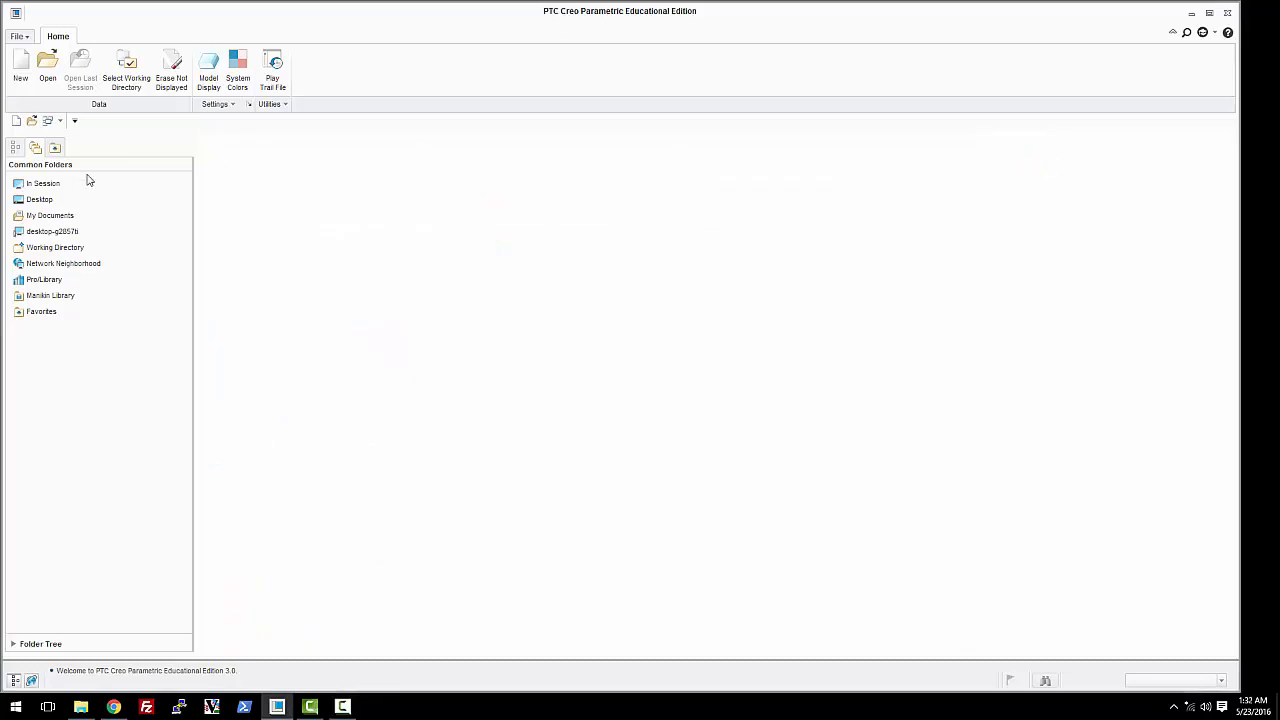
left_click(17, 36)
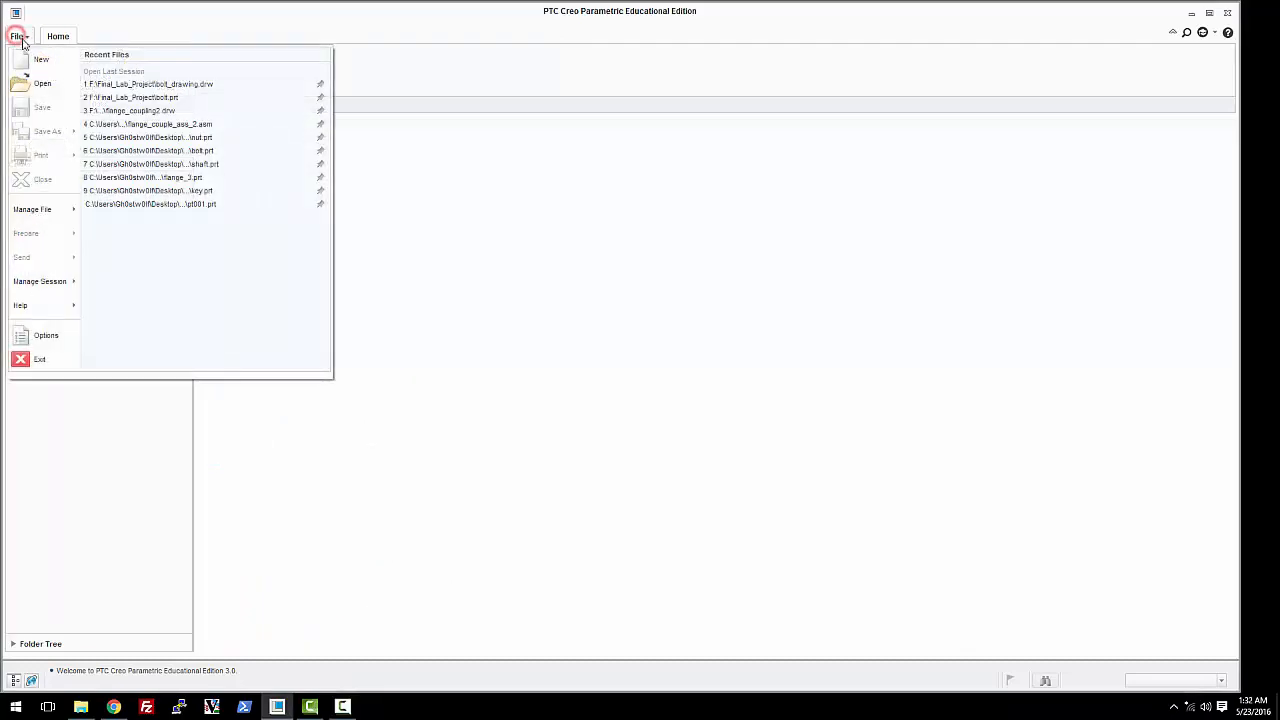
left_click(18, 36)
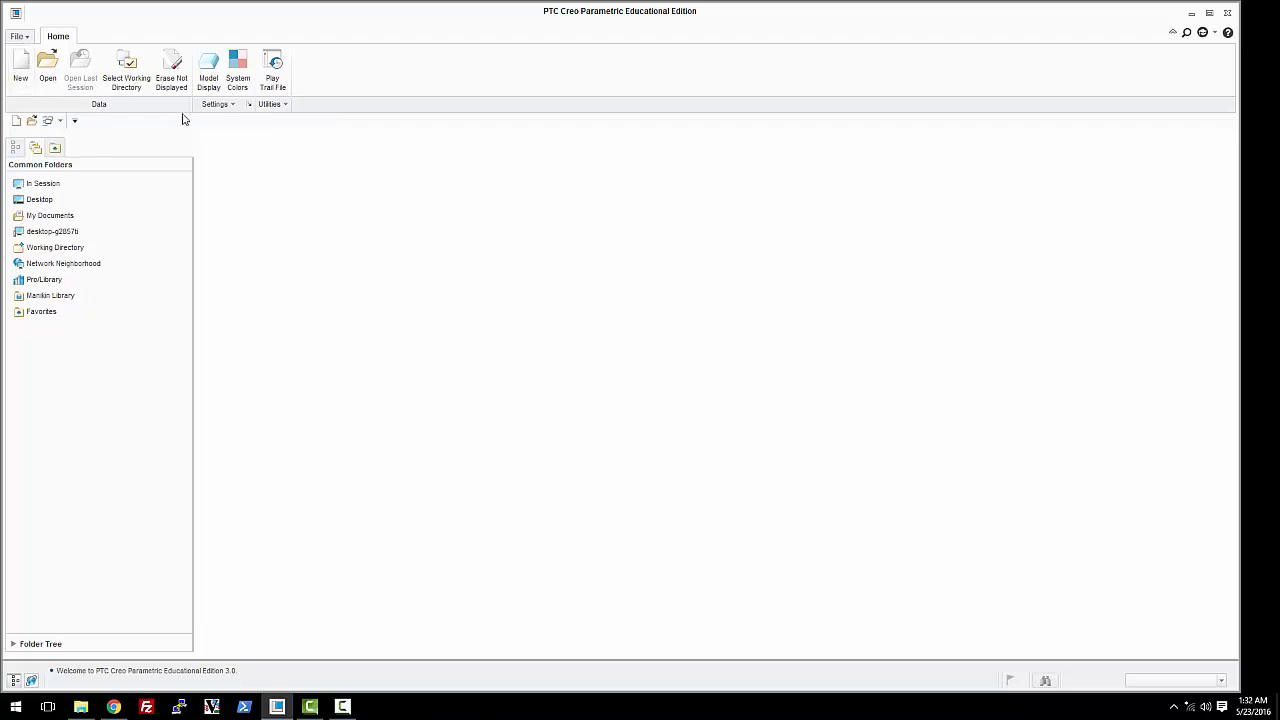
mouse_move(257, 141)
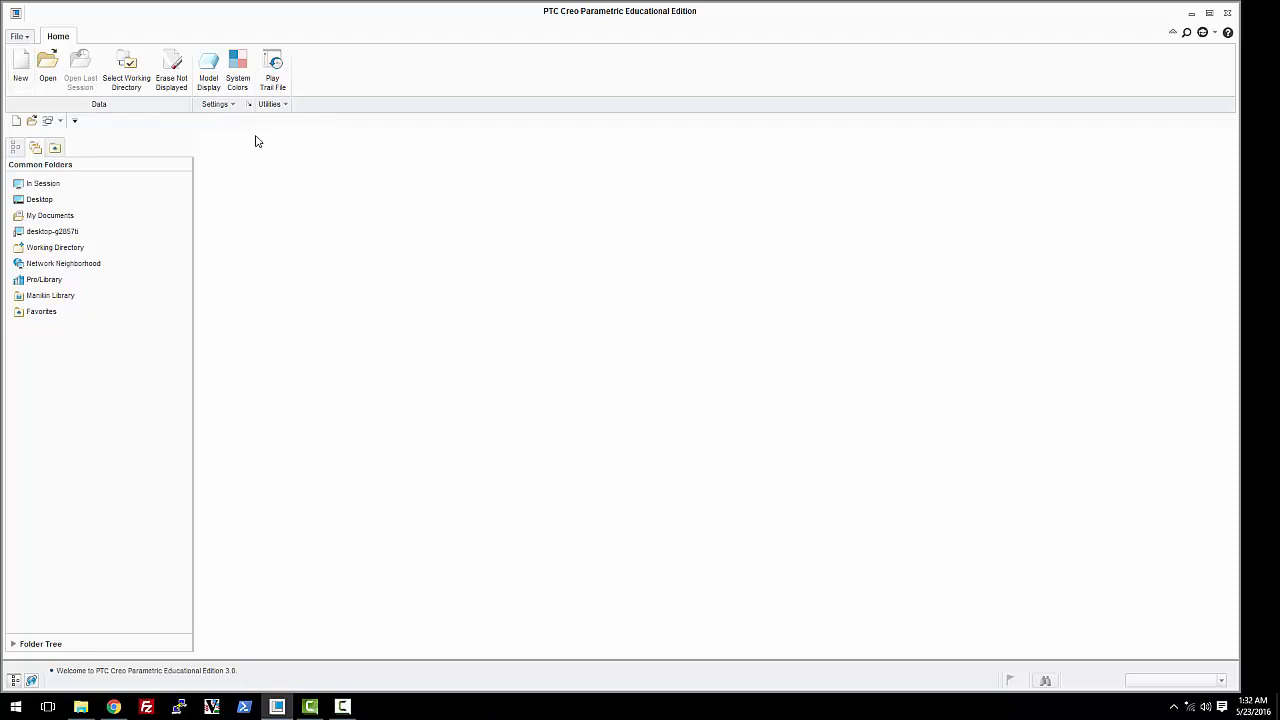
mouse_move(21, 62)
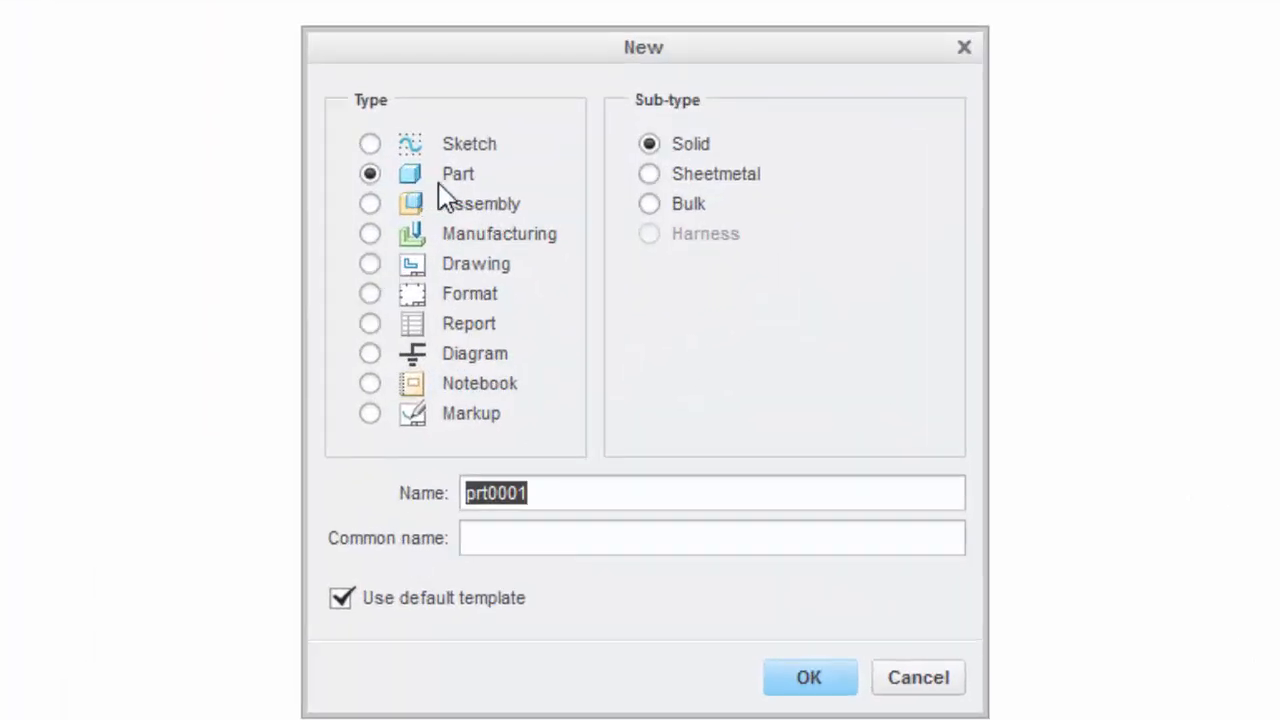
mouse_move(370, 625)
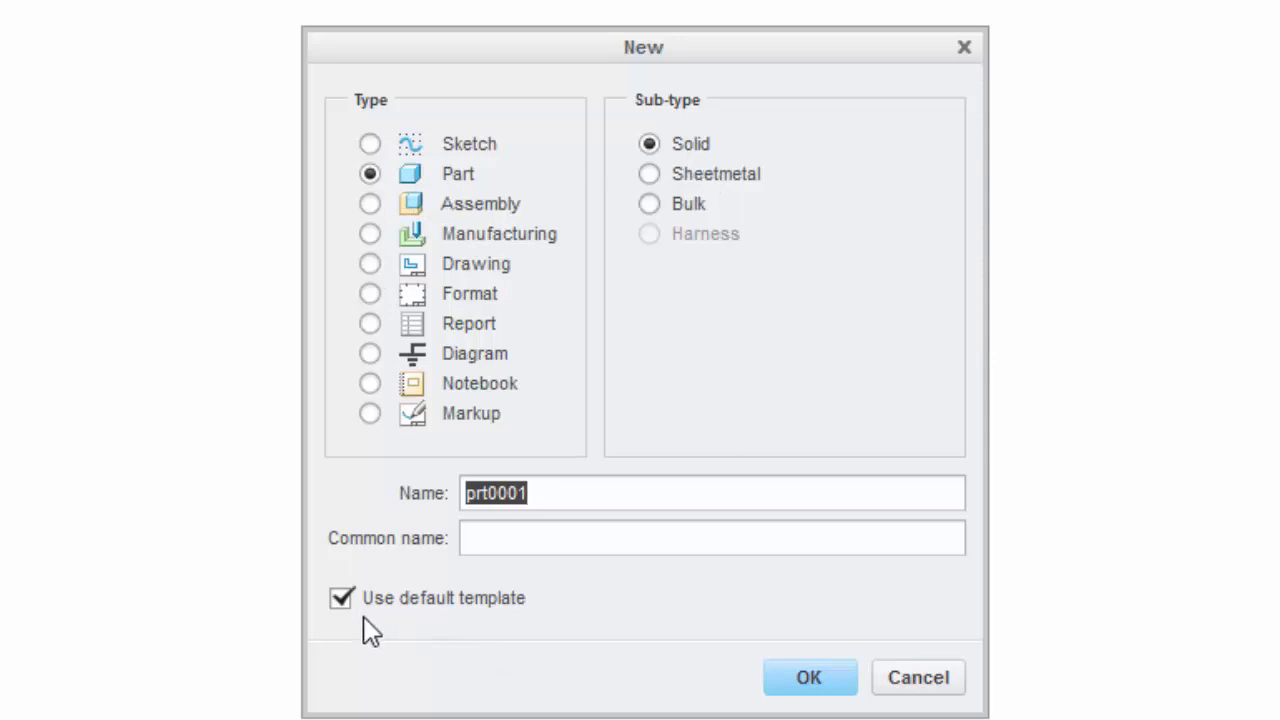
- Create solid part 'some_revolve' using the Empty template, without copying associated drawings
left_click(341, 598)
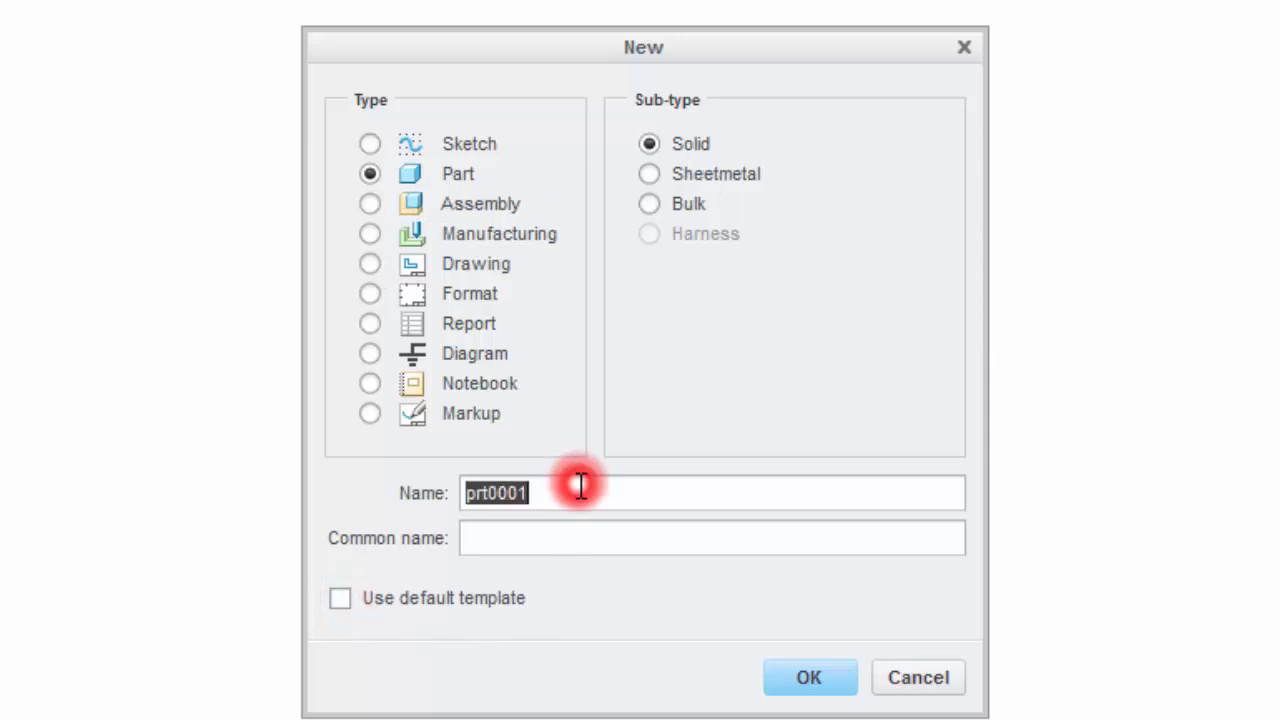
type("some")
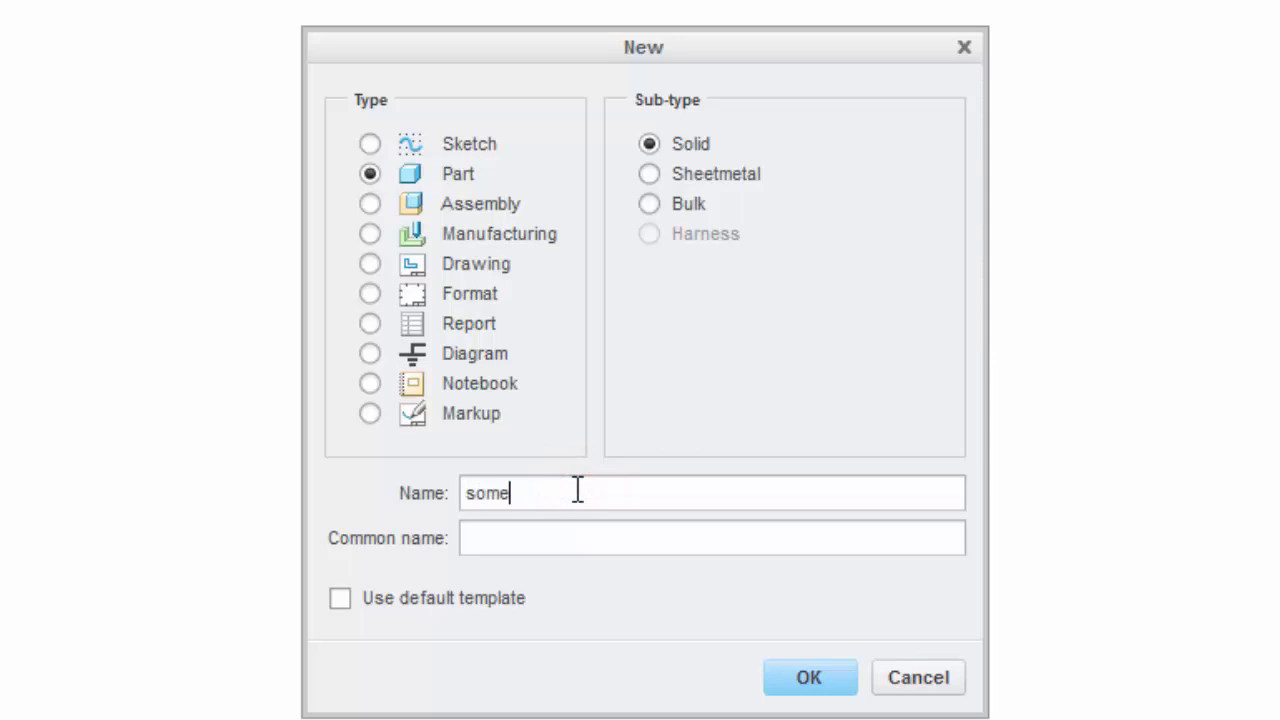
type("_revolve")
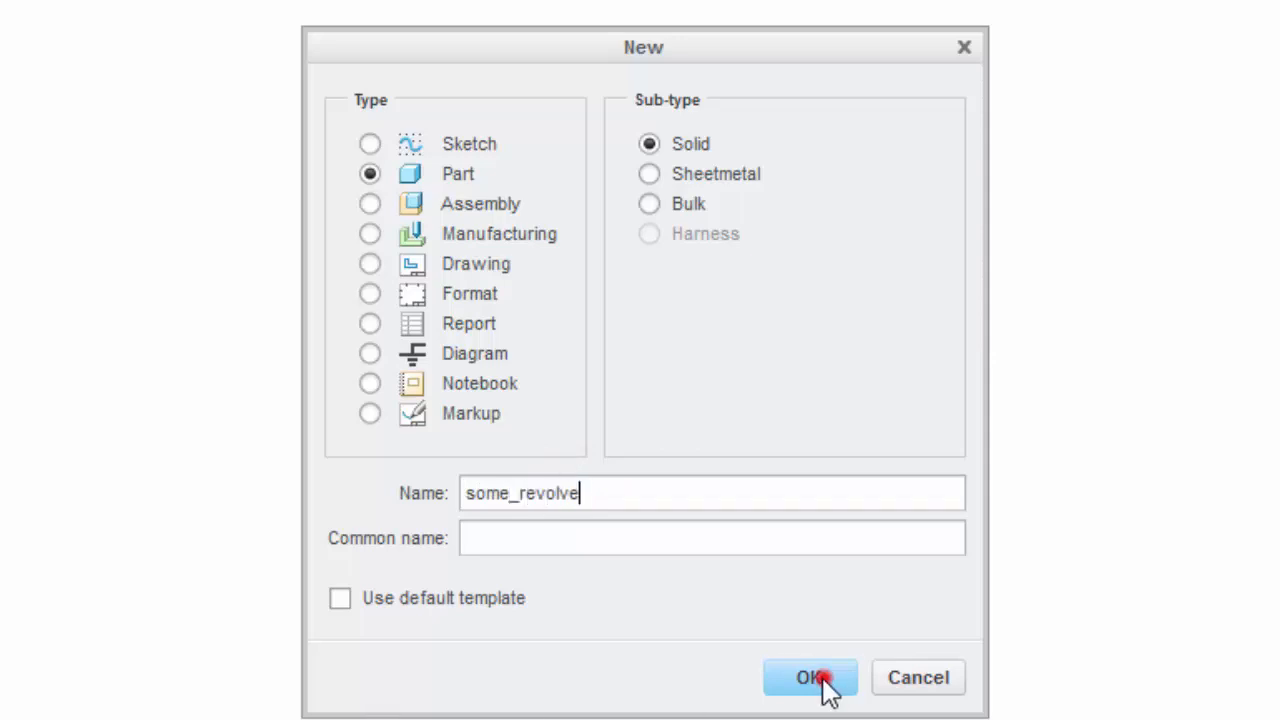
left_click(810, 678)
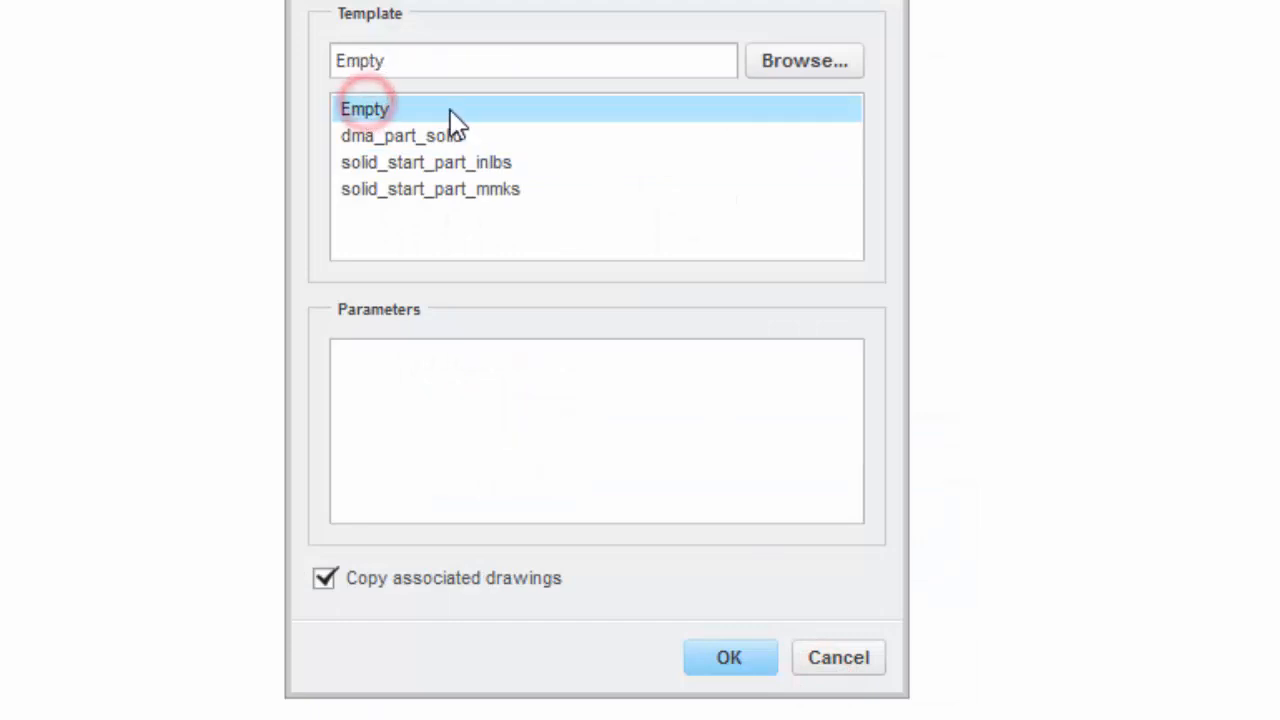
left_click(729, 657)
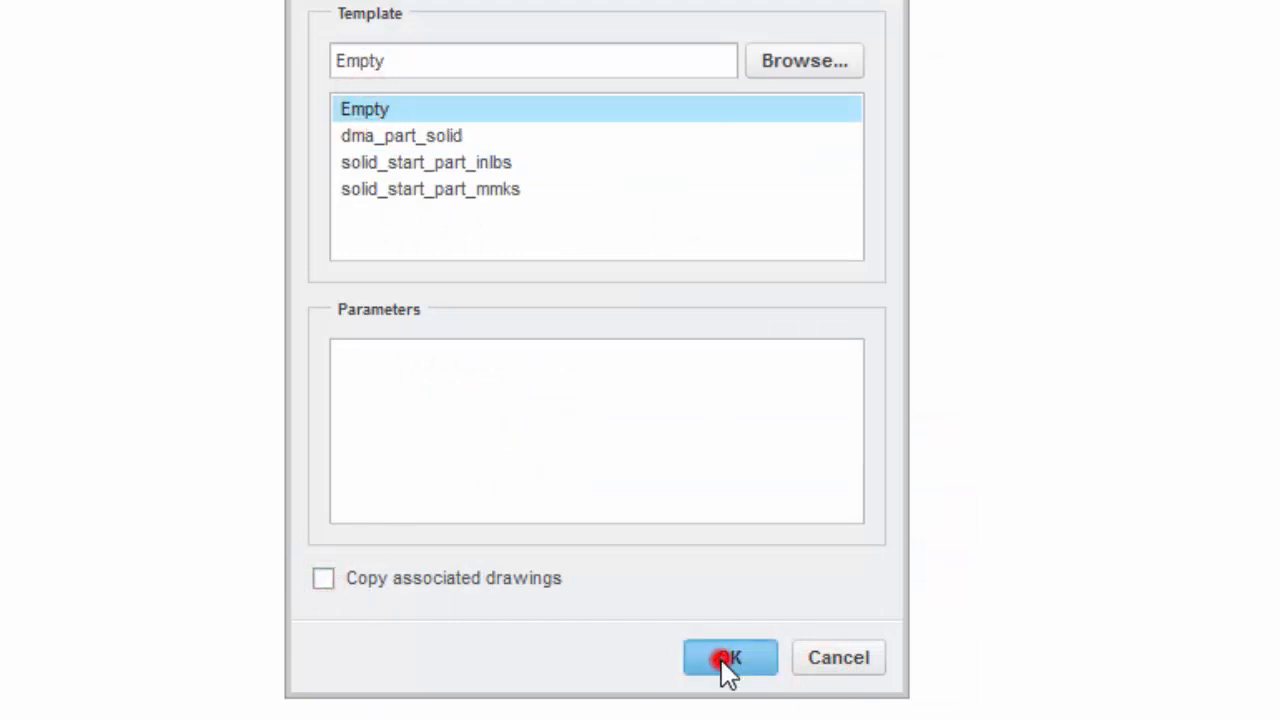
left_click(729, 657)
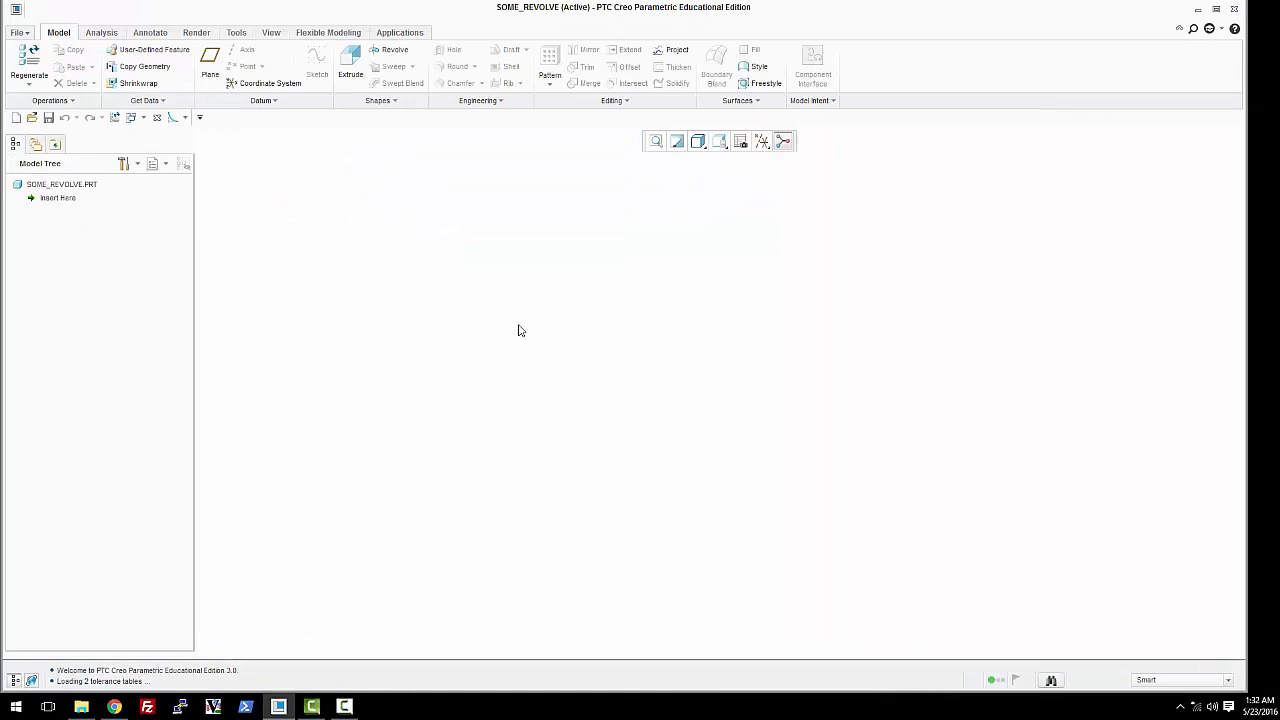
mouse_move(789, 353)
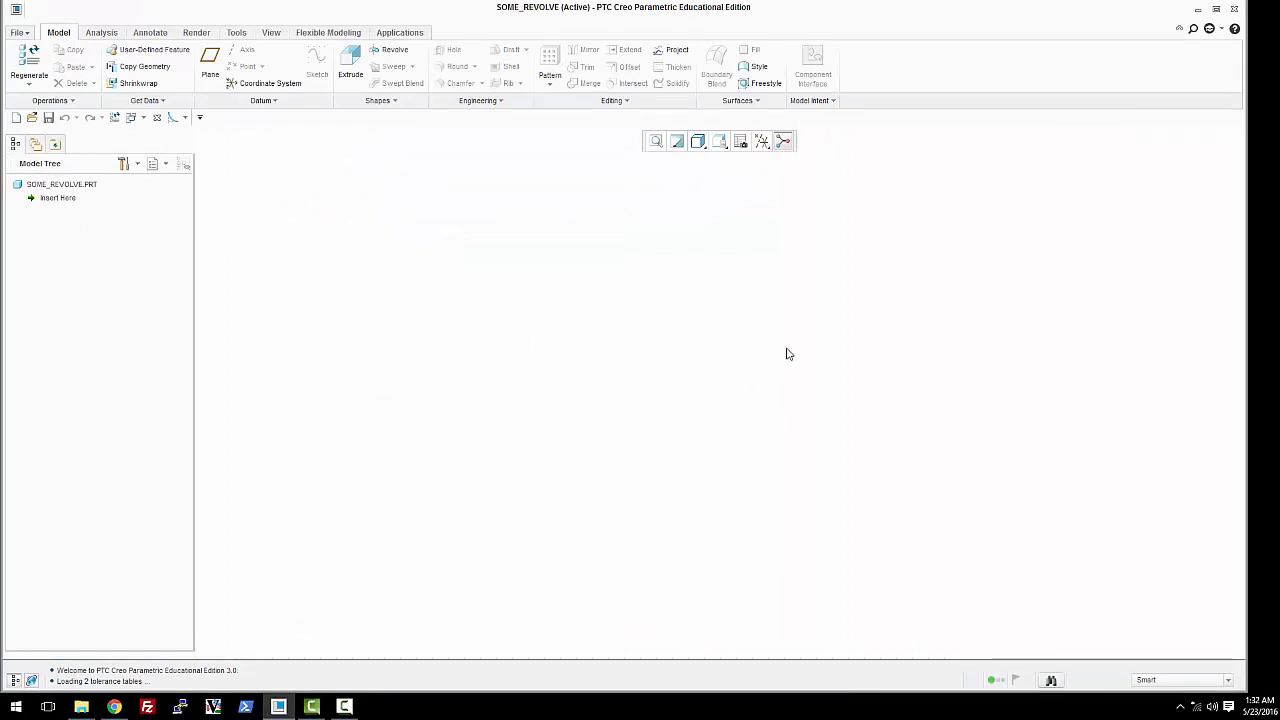
mouse_move(210, 65)
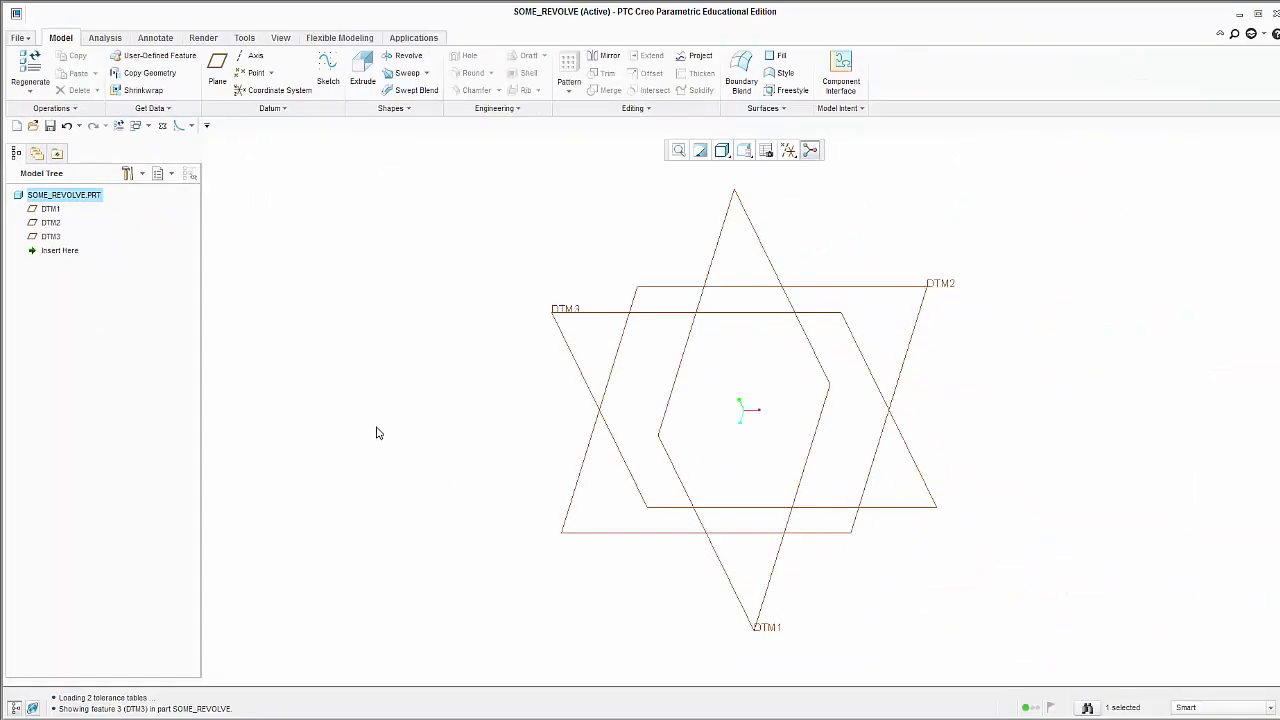
mouse_move(334, 356)
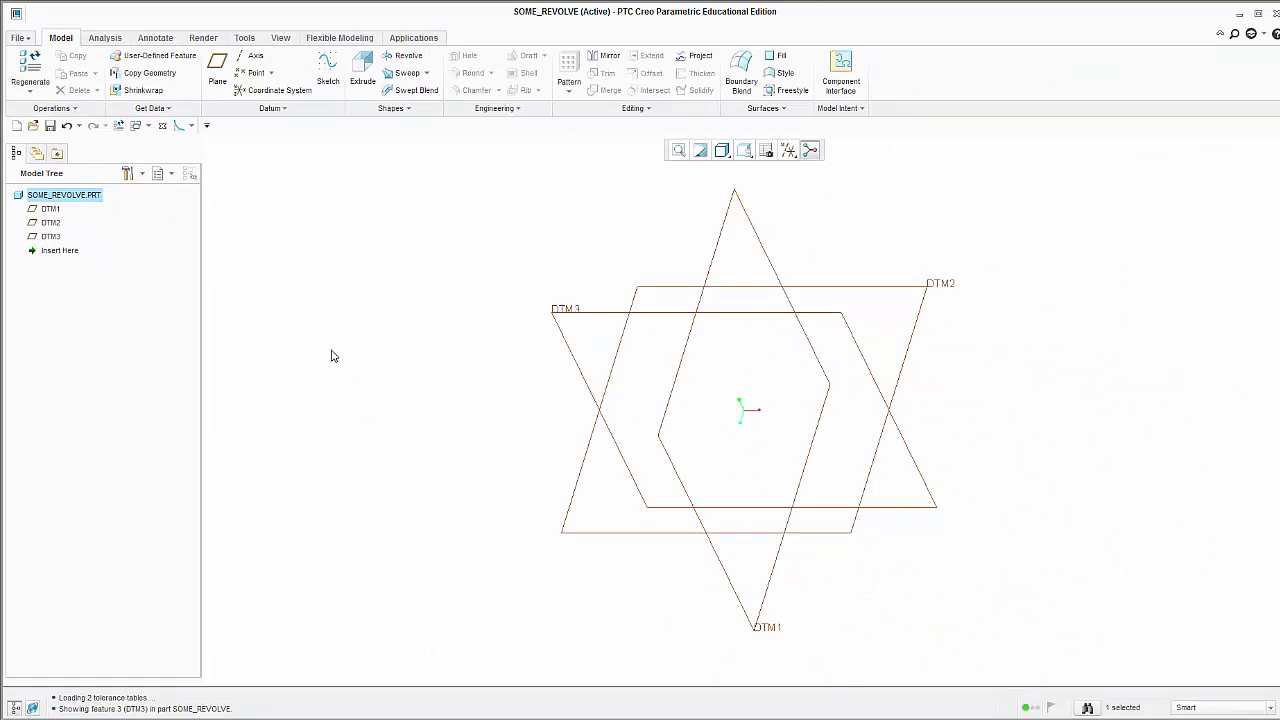
mouse_move(321, 332)
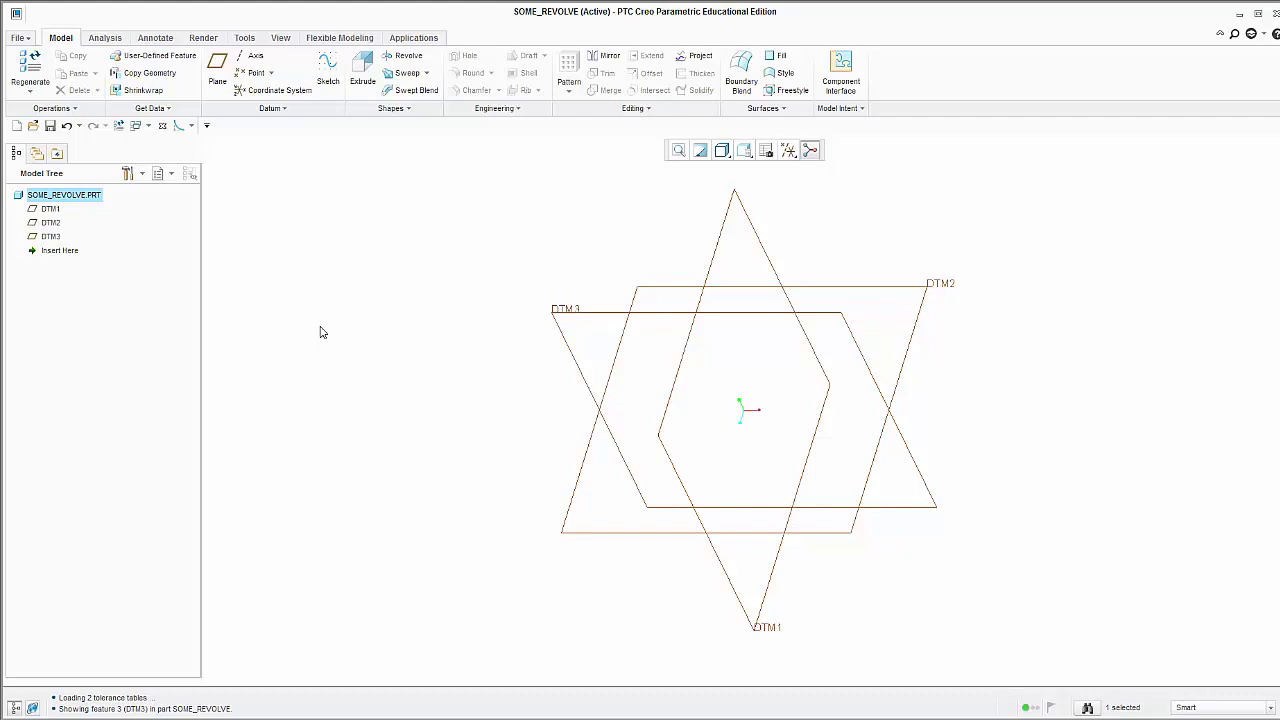
mouse_move(328, 125)
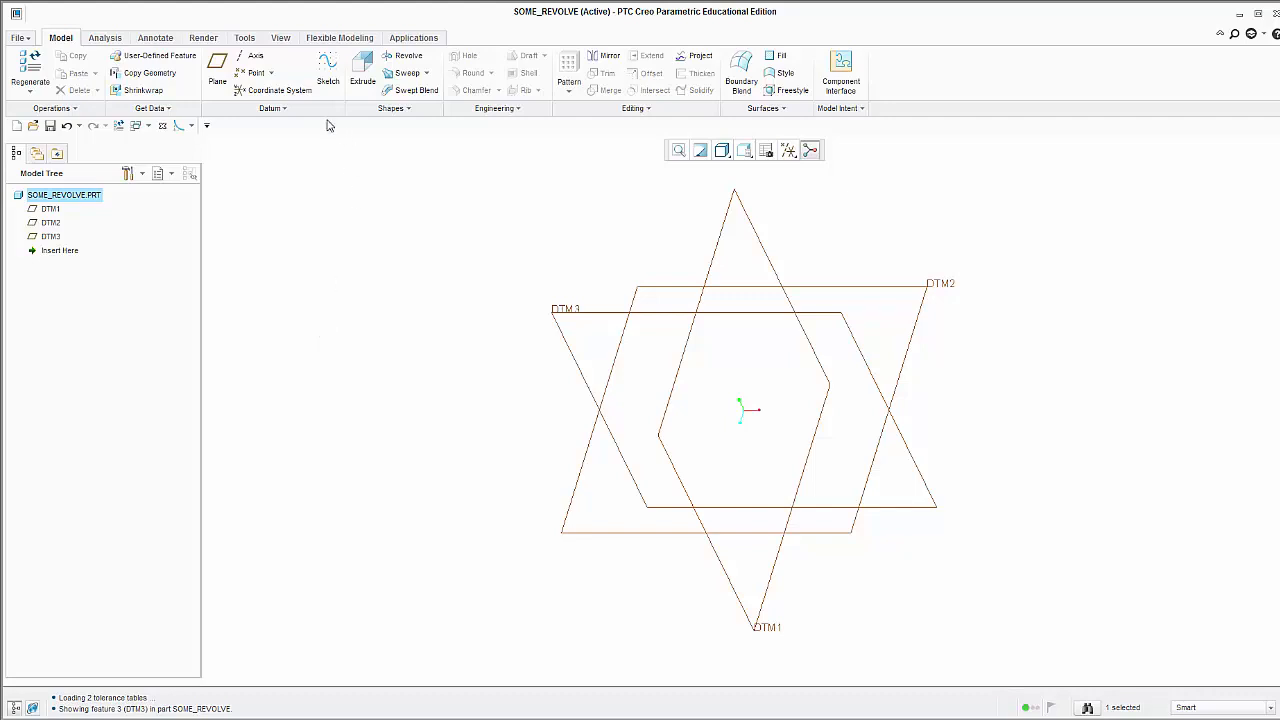
- Start Sketch 1 on DTM1 with DTM3 as the Left reference
left_click(328, 72)
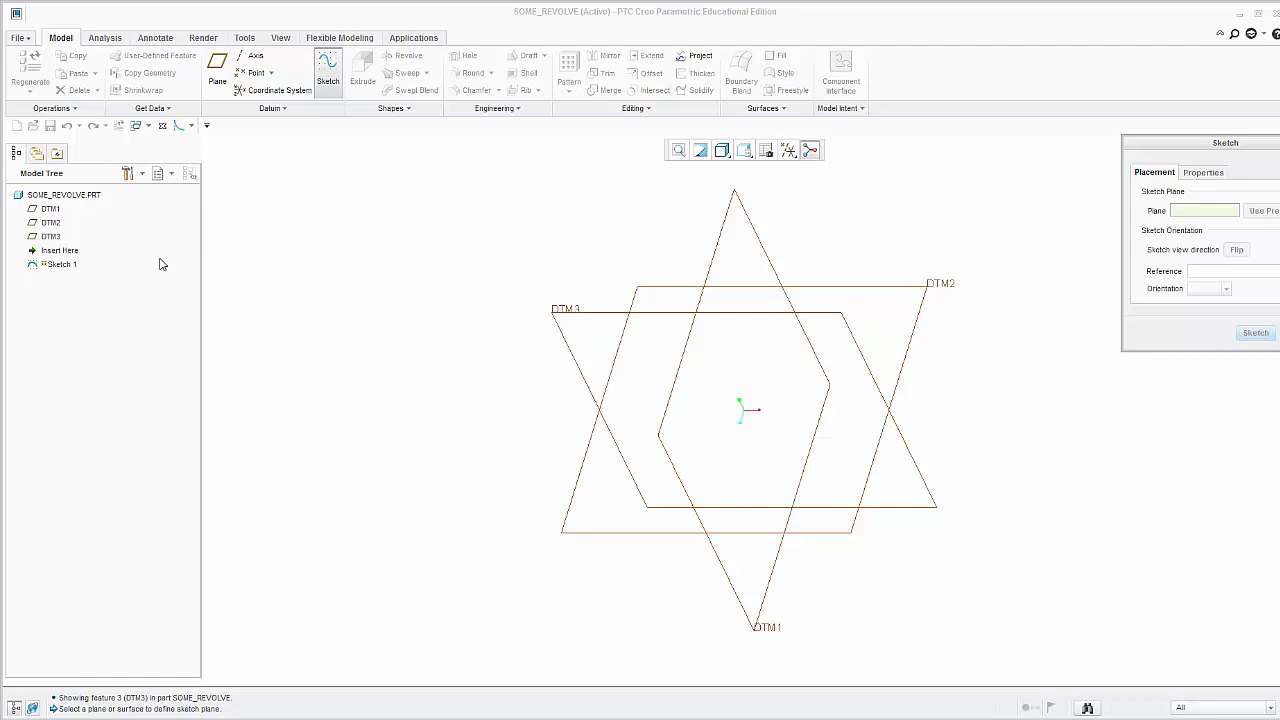
left_click(50, 208)
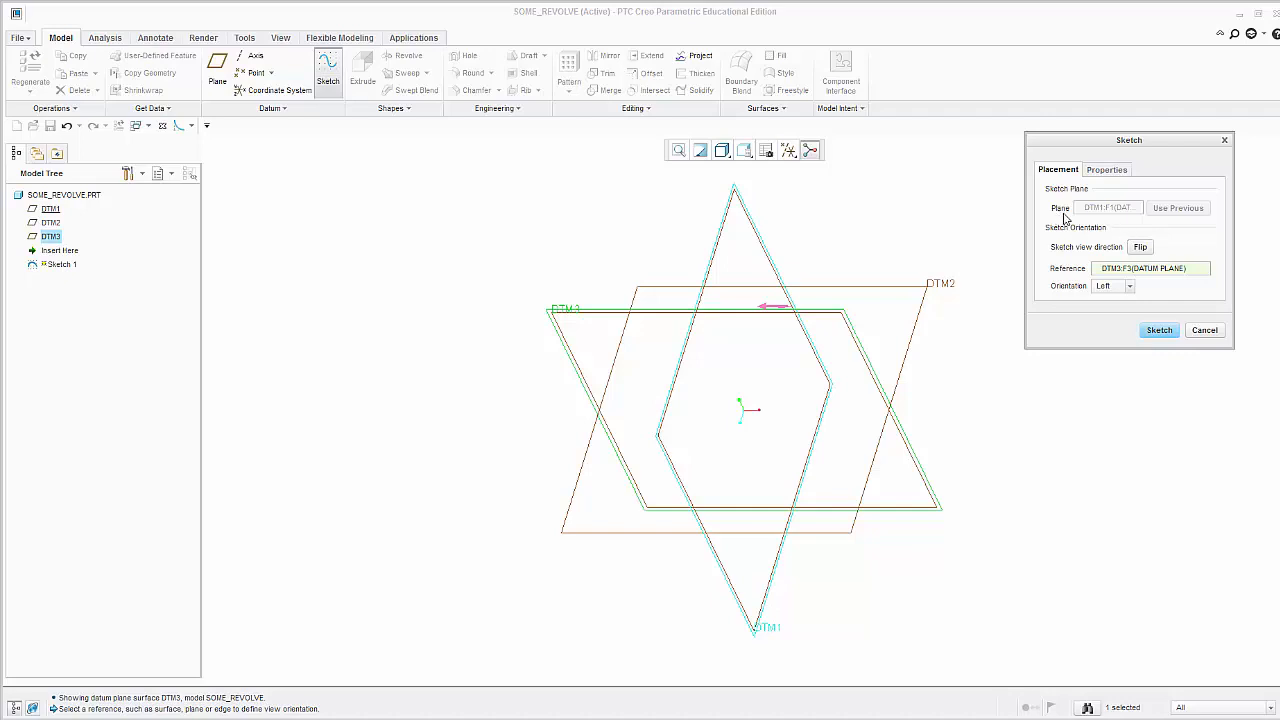
mouse_move(1071, 243)
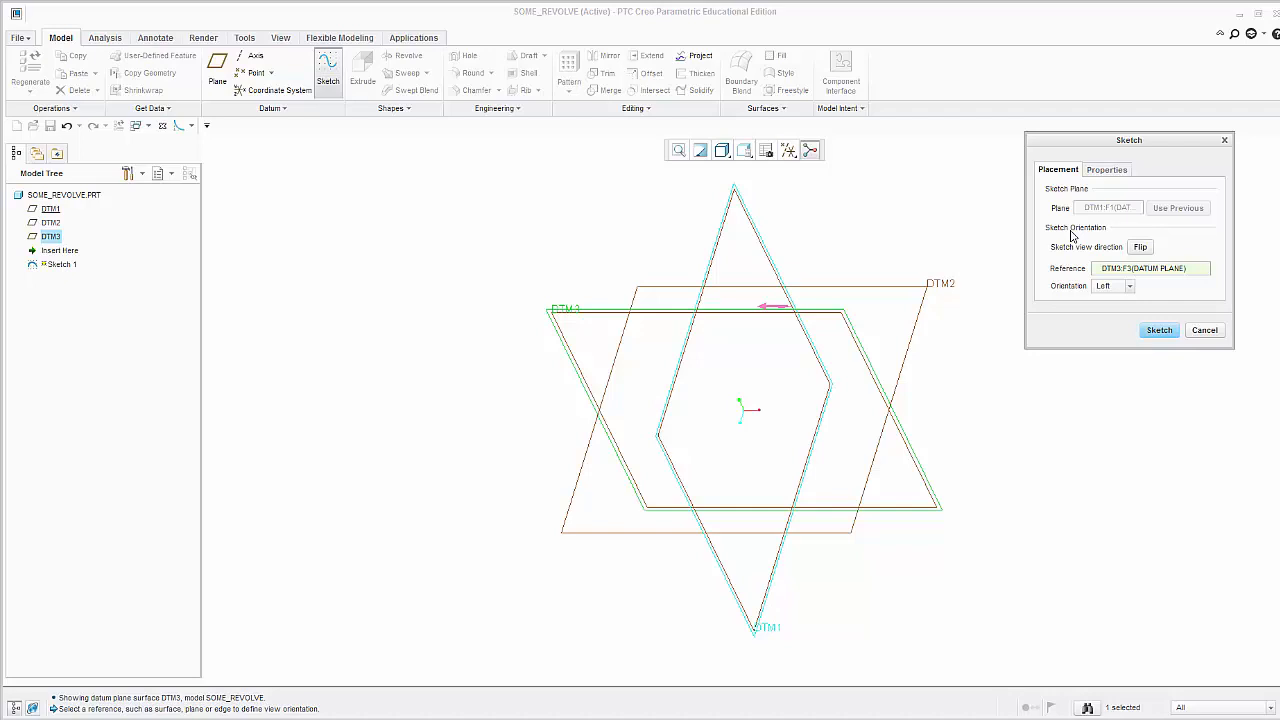
mouse_move(1159, 330)
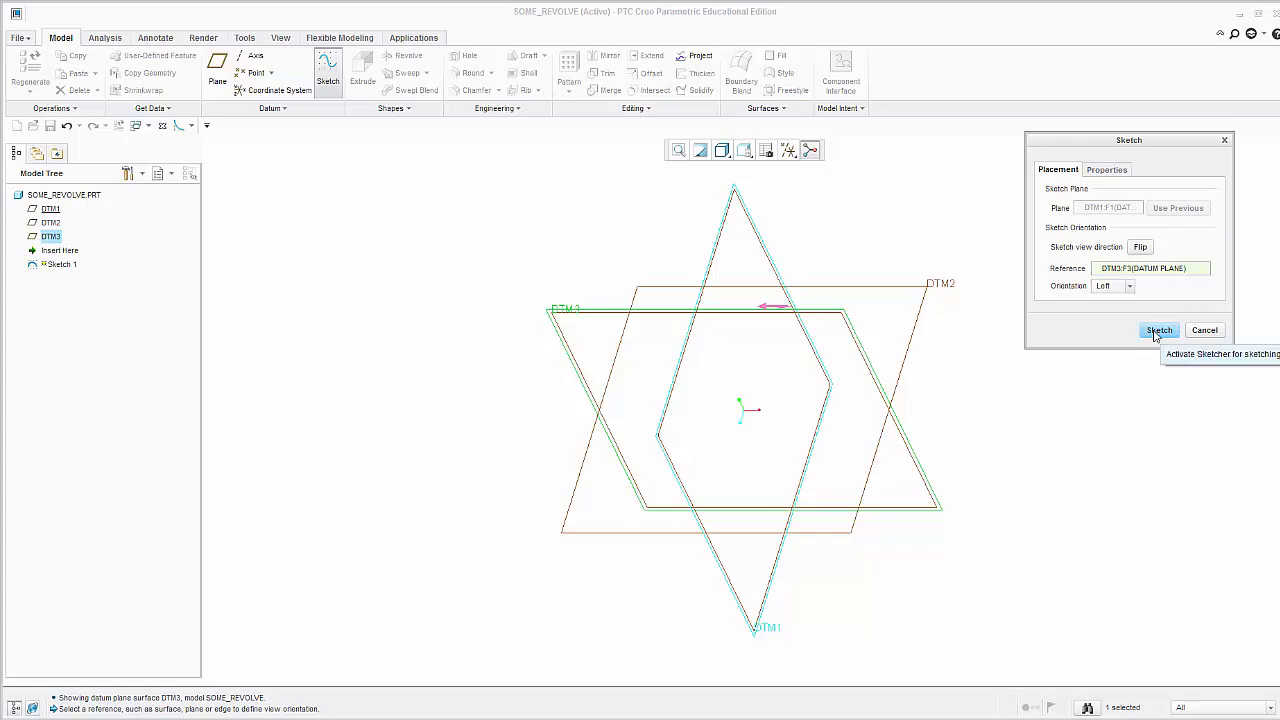
left_click(1159, 330)
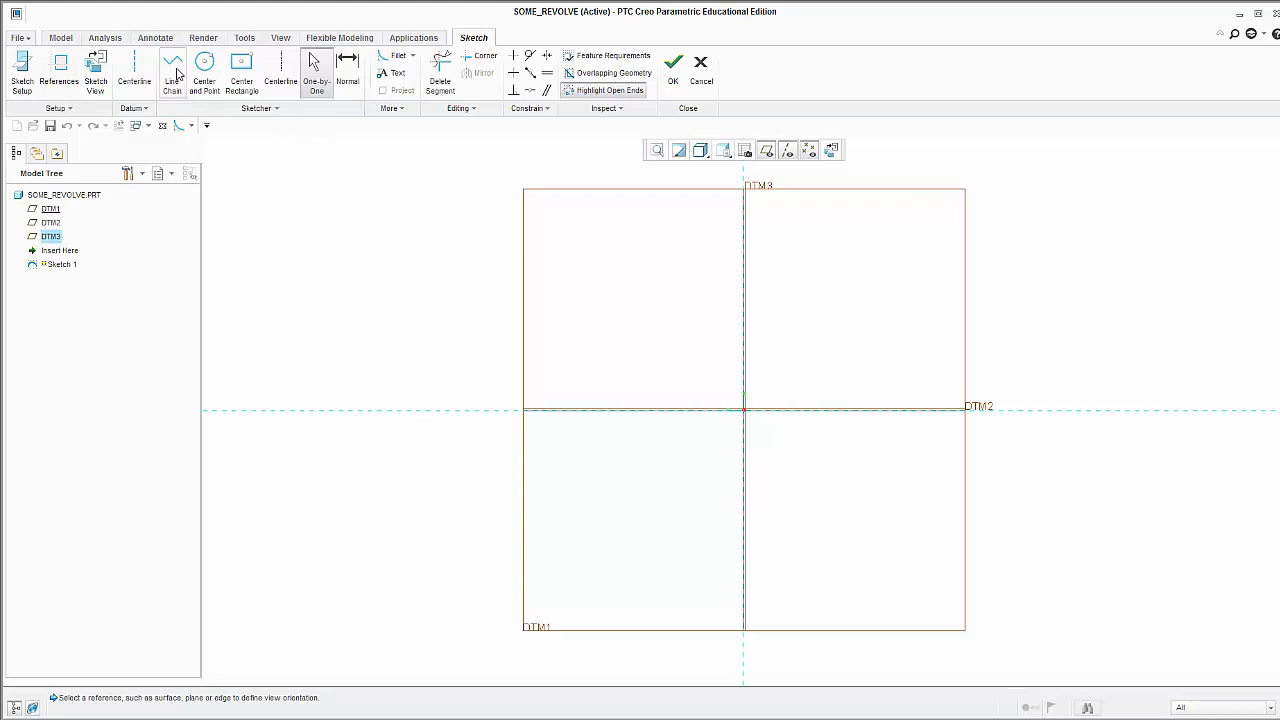
- Draw the L-shaped line chain along DTM3 in the upper quadrant
left_click(172, 70)
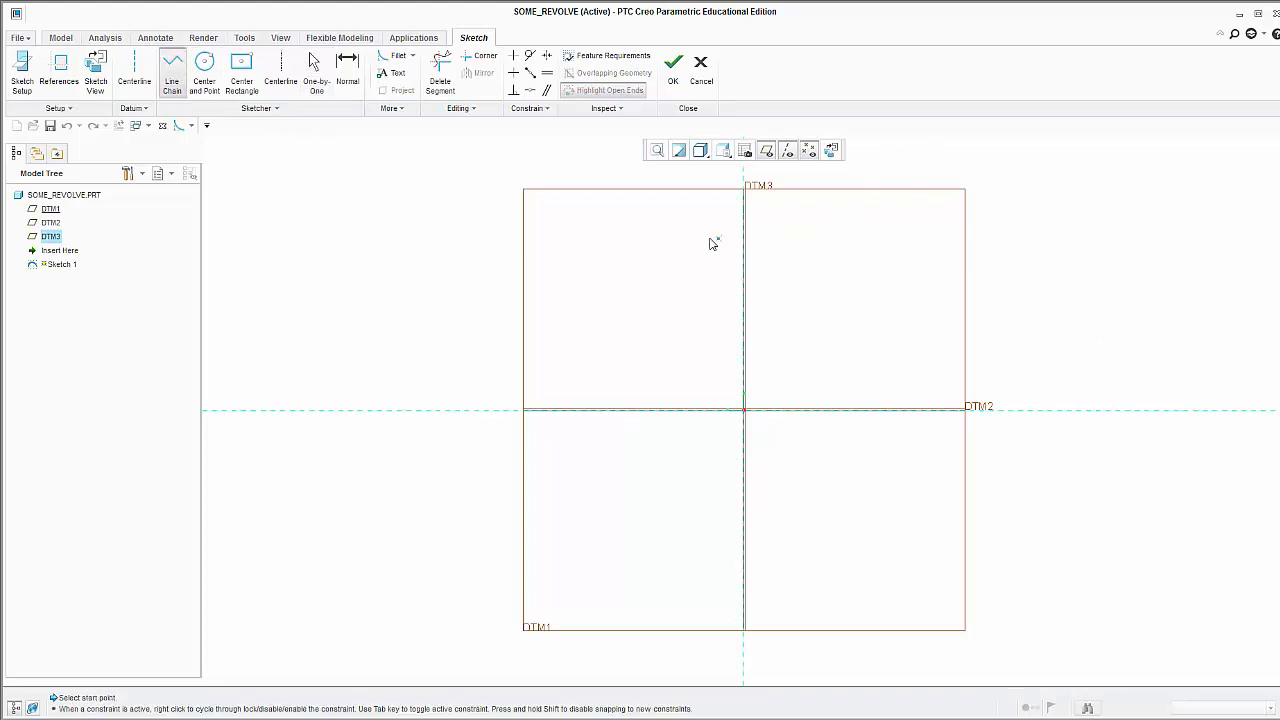
mouse_move(747, 265)
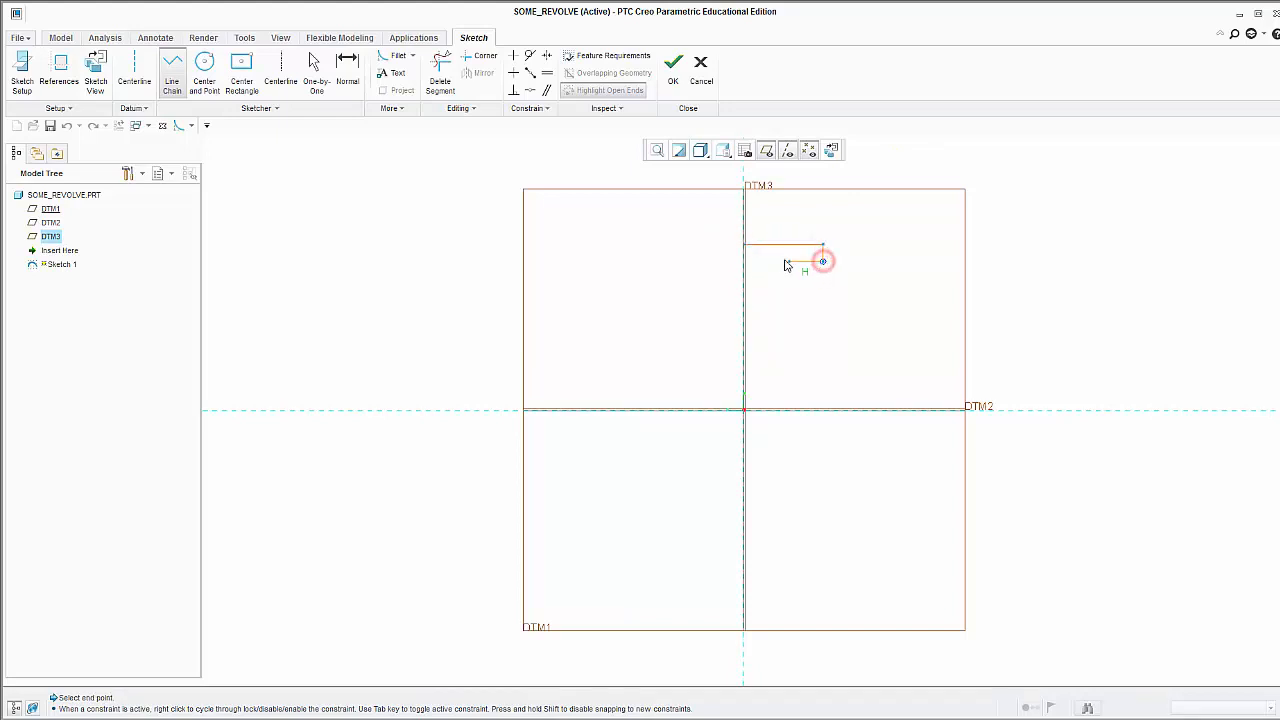
left_click(760, 280)
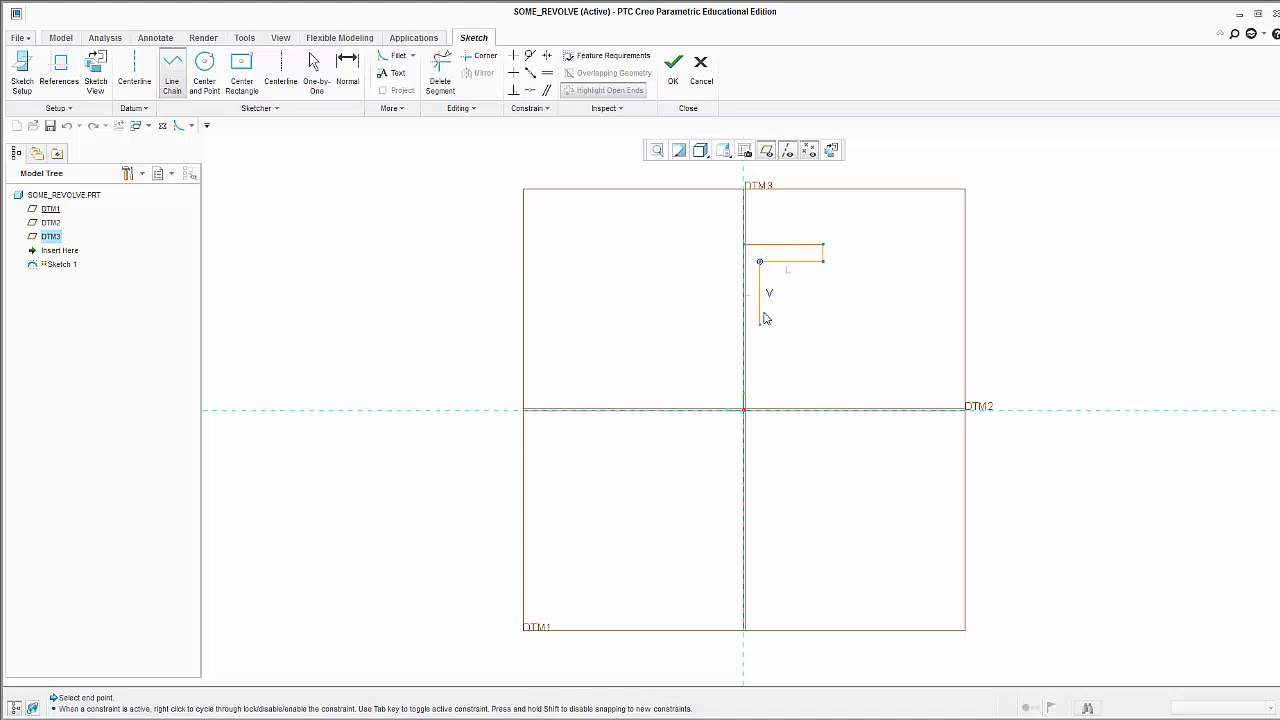
left_click(745, 334)
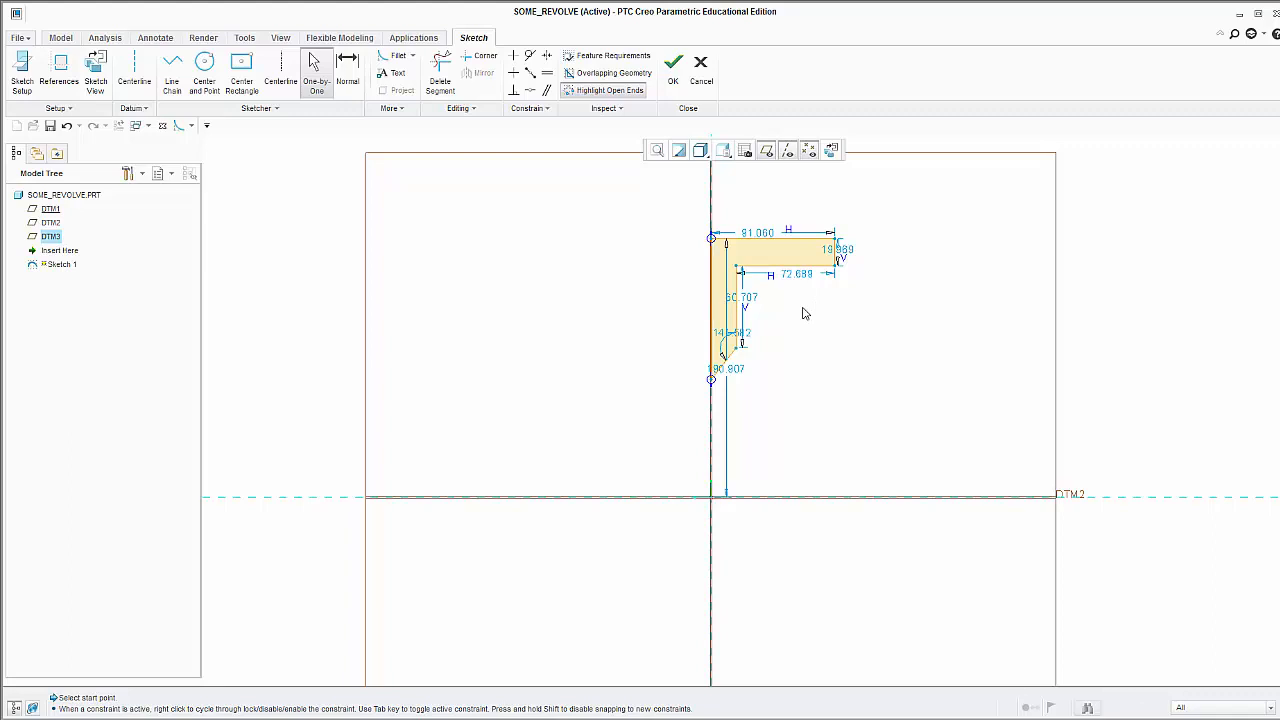
mouse_move(673, 62)
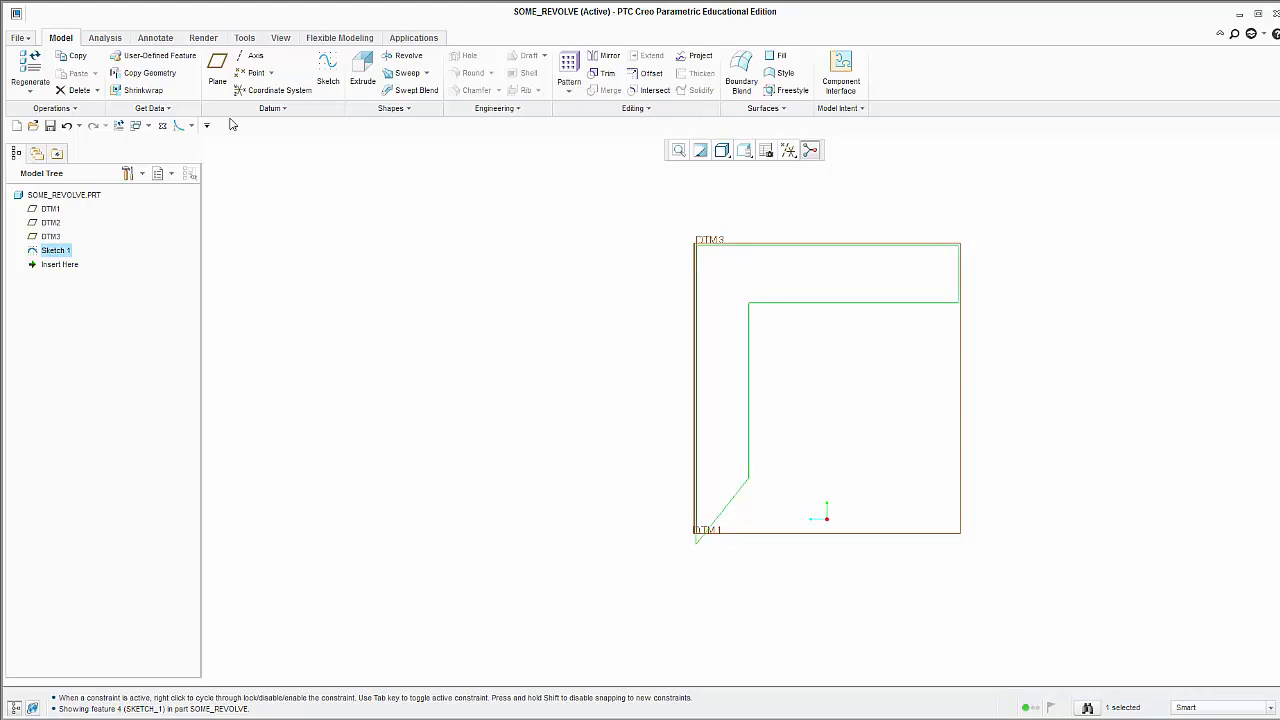
mouse_move(404, 56)
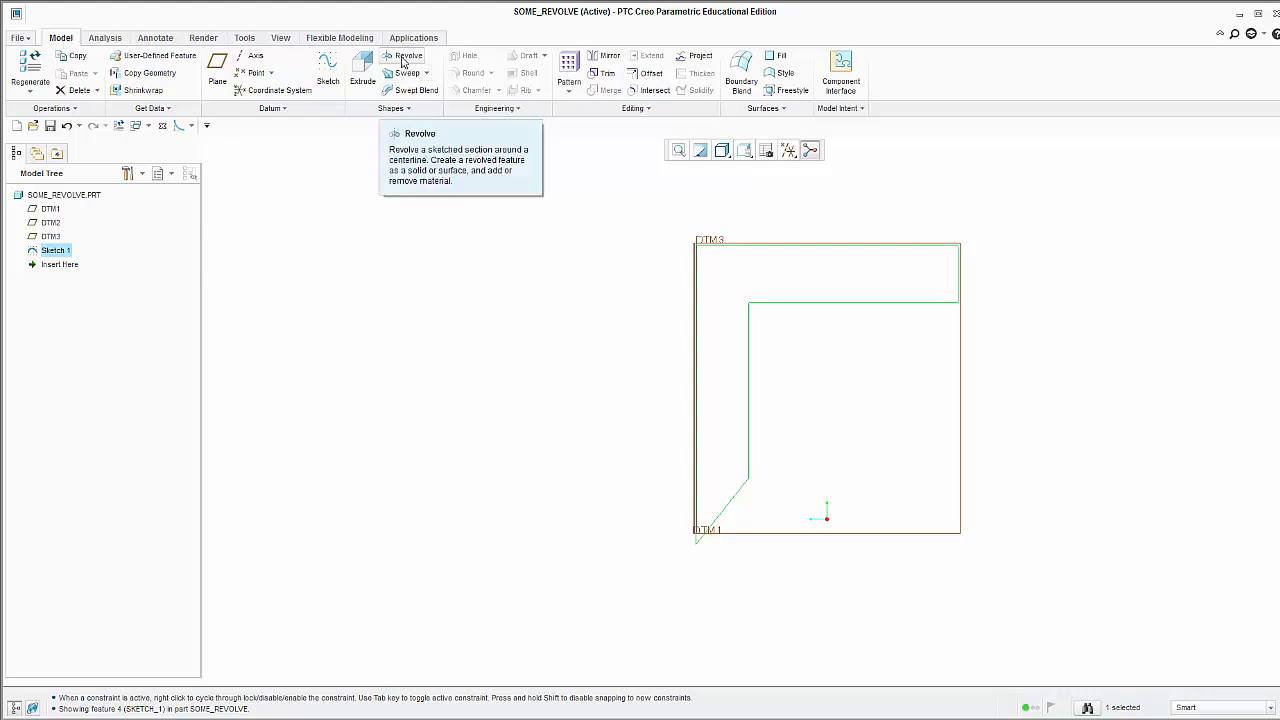
- Start a revolve of Sketch 1 and show its Placement collectors
left_click(408, 56)
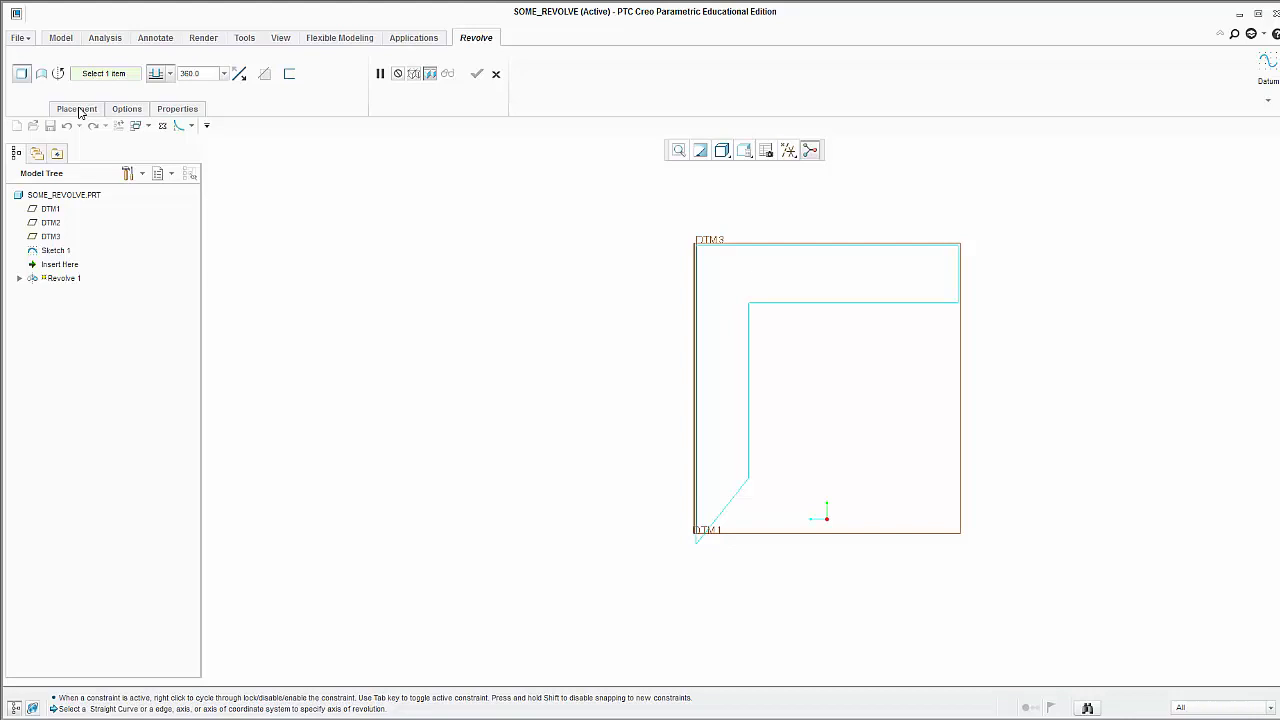
left_click(77, 108)
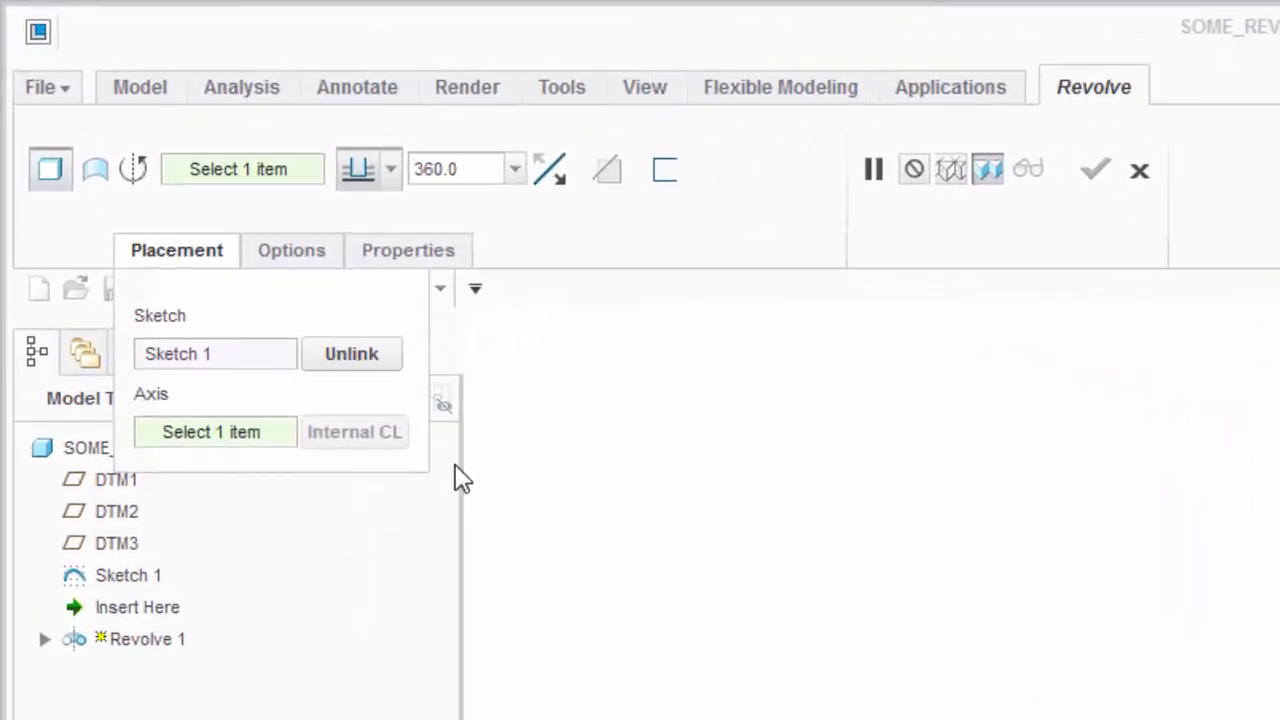
mouse_move(232, 318)
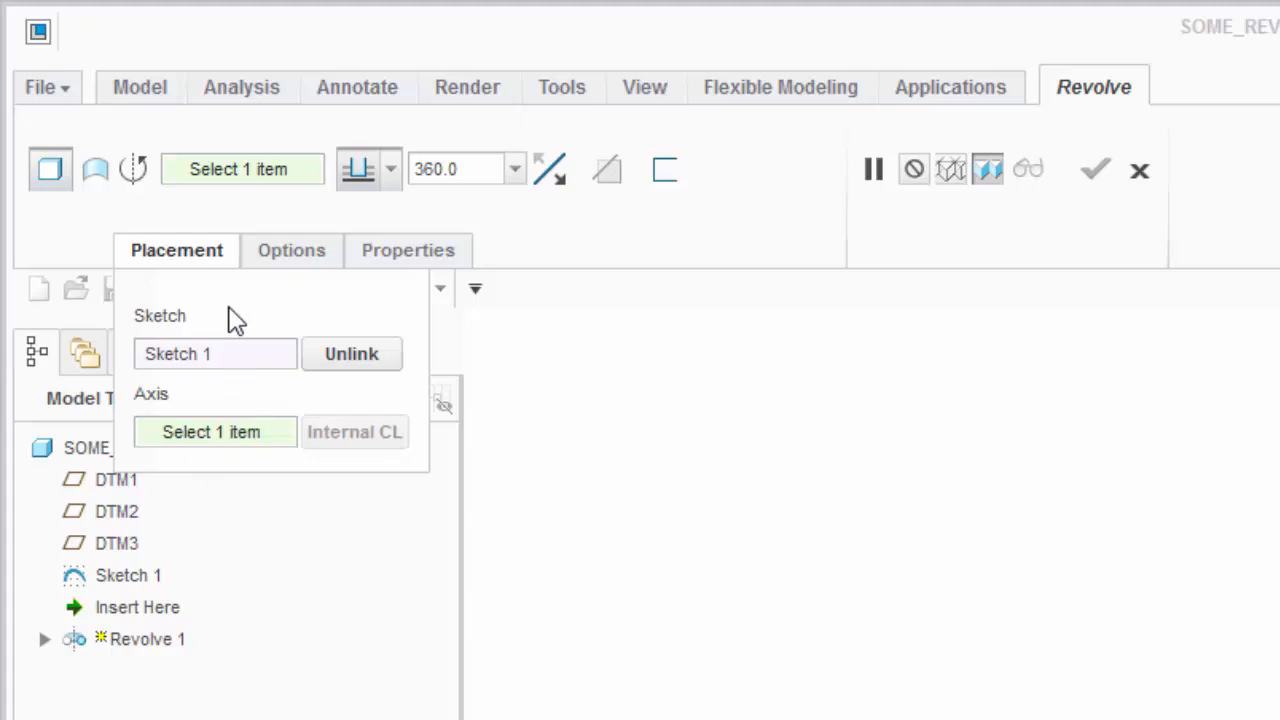
mouse_move(205, 363)
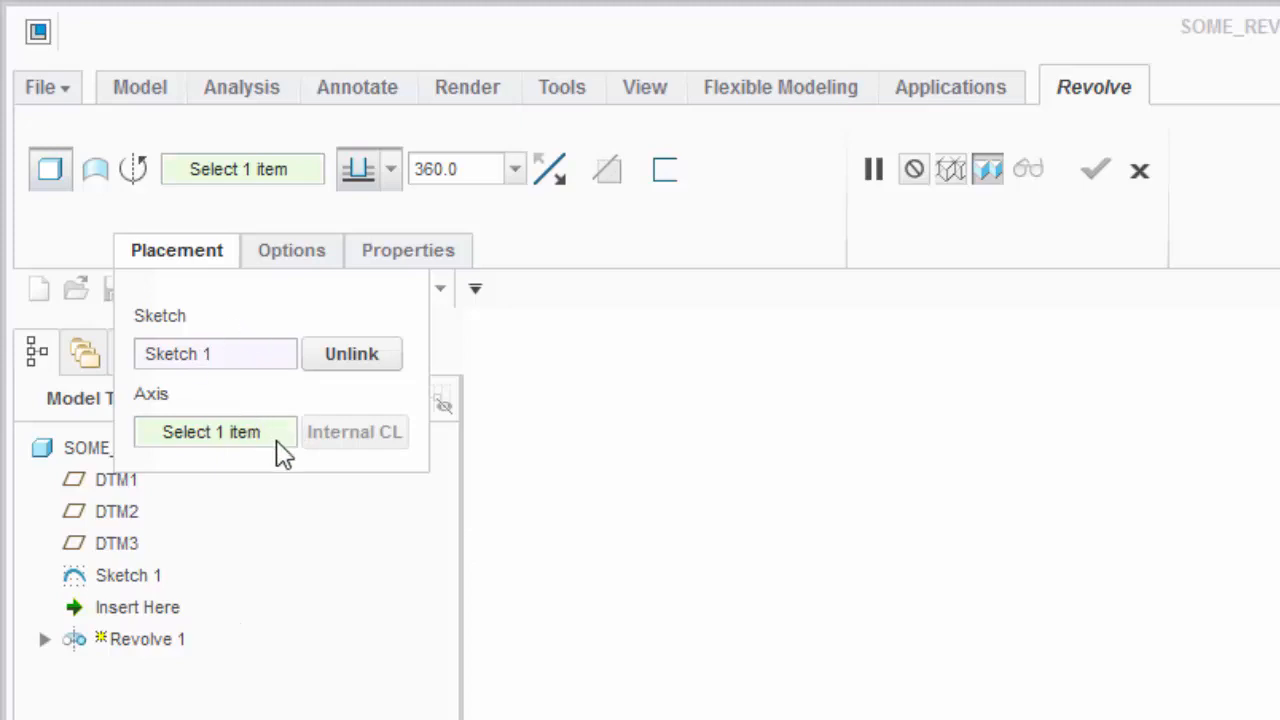
mouse_move(150, 410)
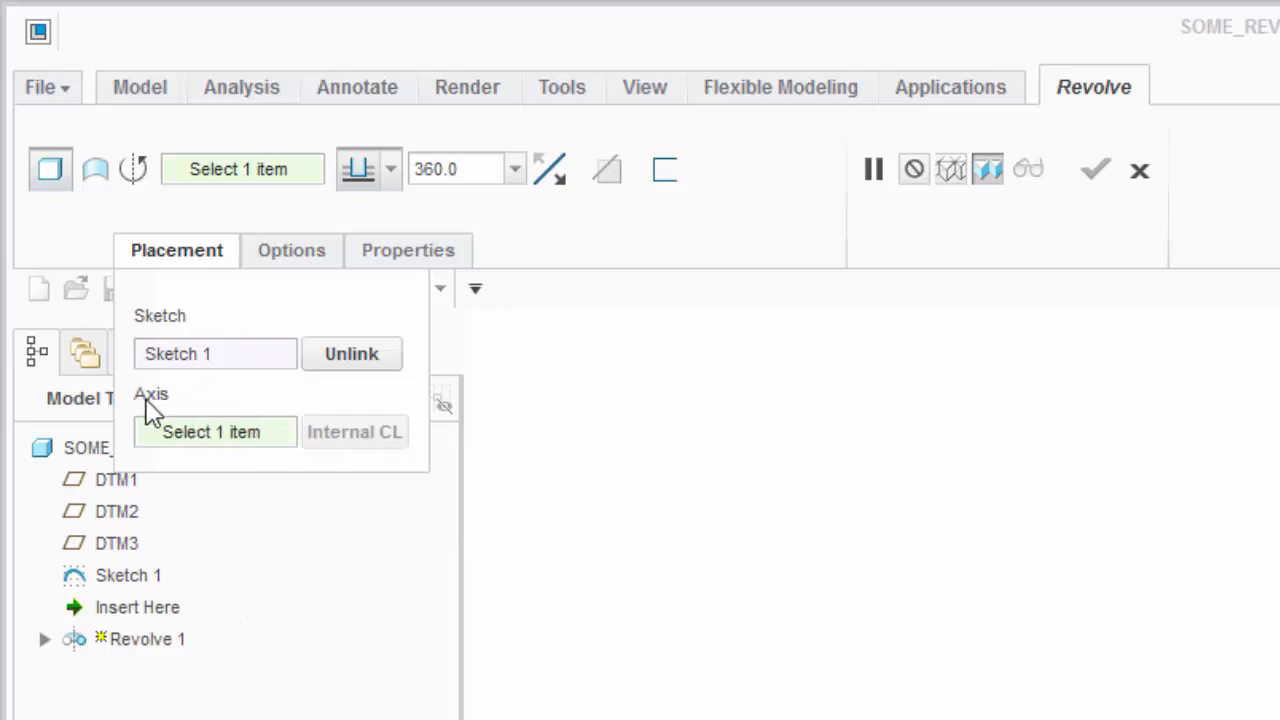
mouse_move(152, 420)
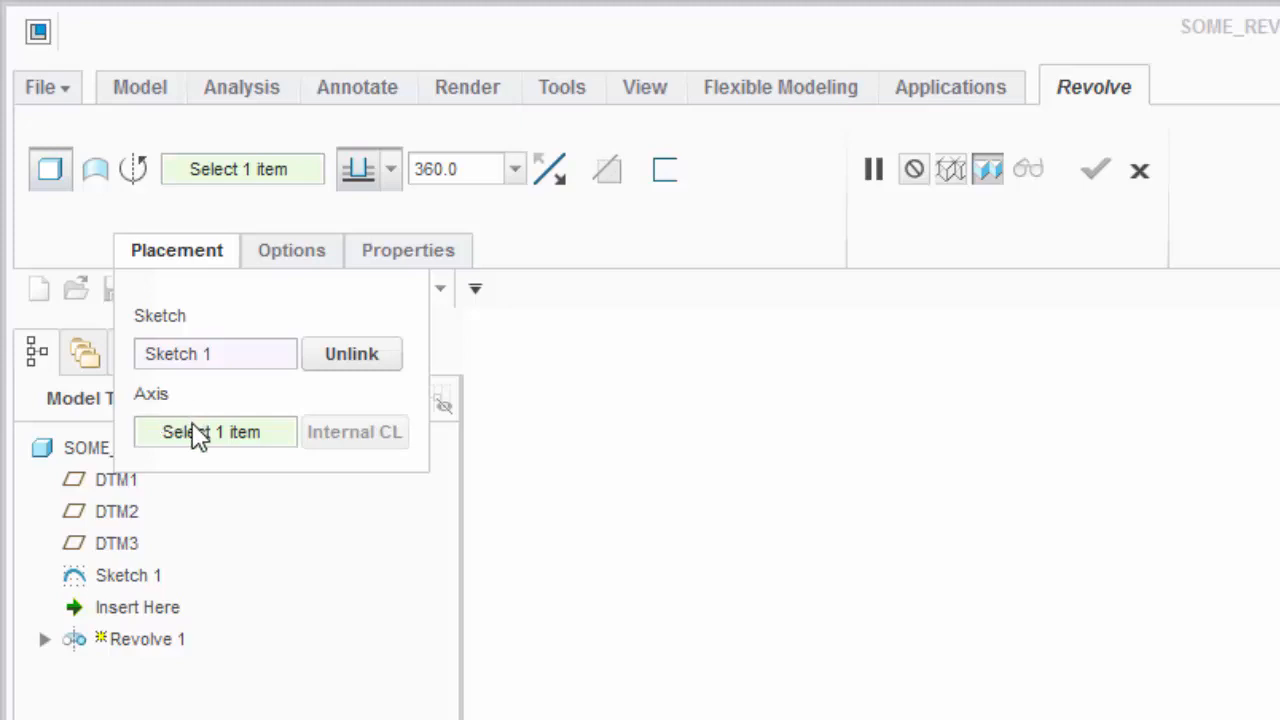
mouse_move(213, 431)
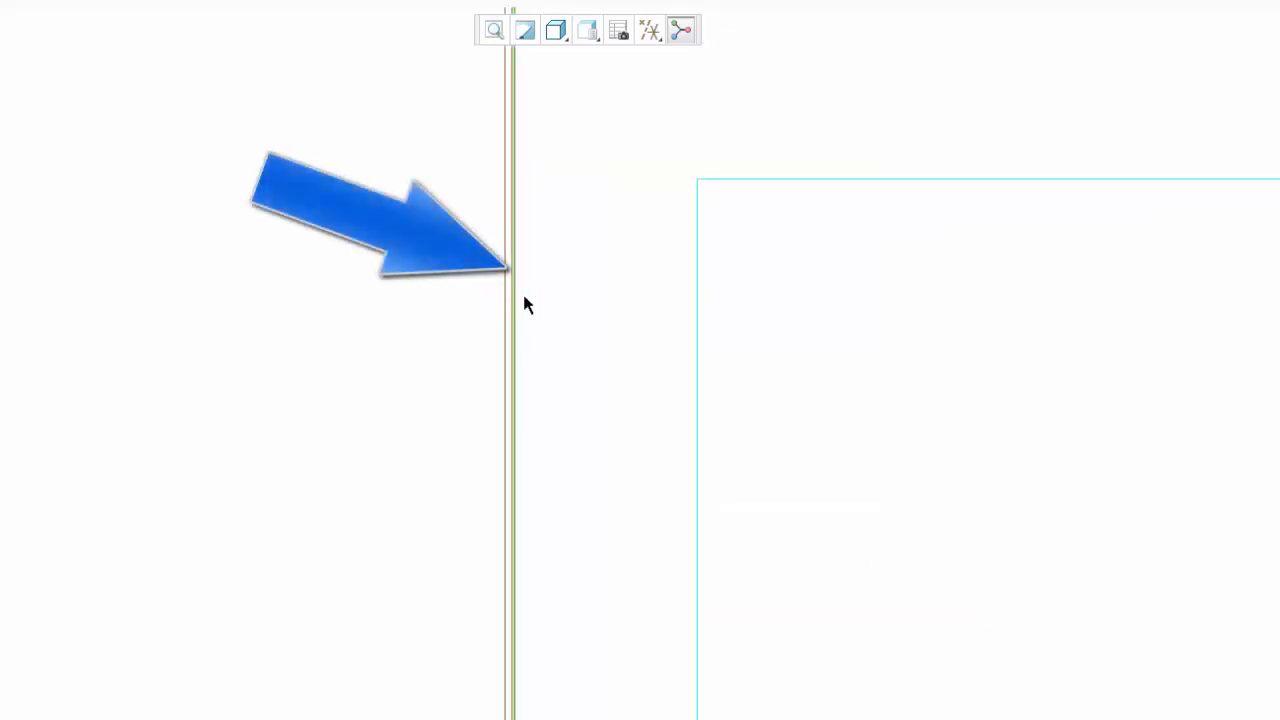
mouse_move(473, 308)
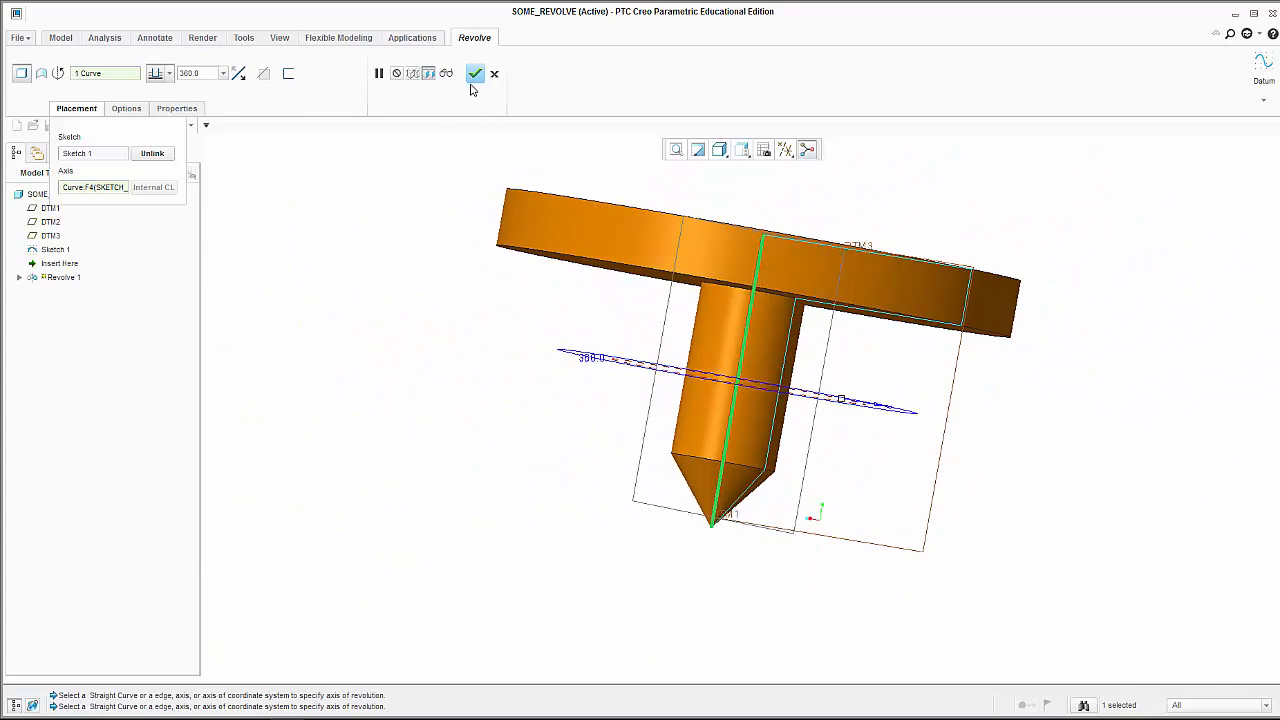
- Complete the disc-on-shaft revolve and orbit to view it side-on
left_click(475, 73)
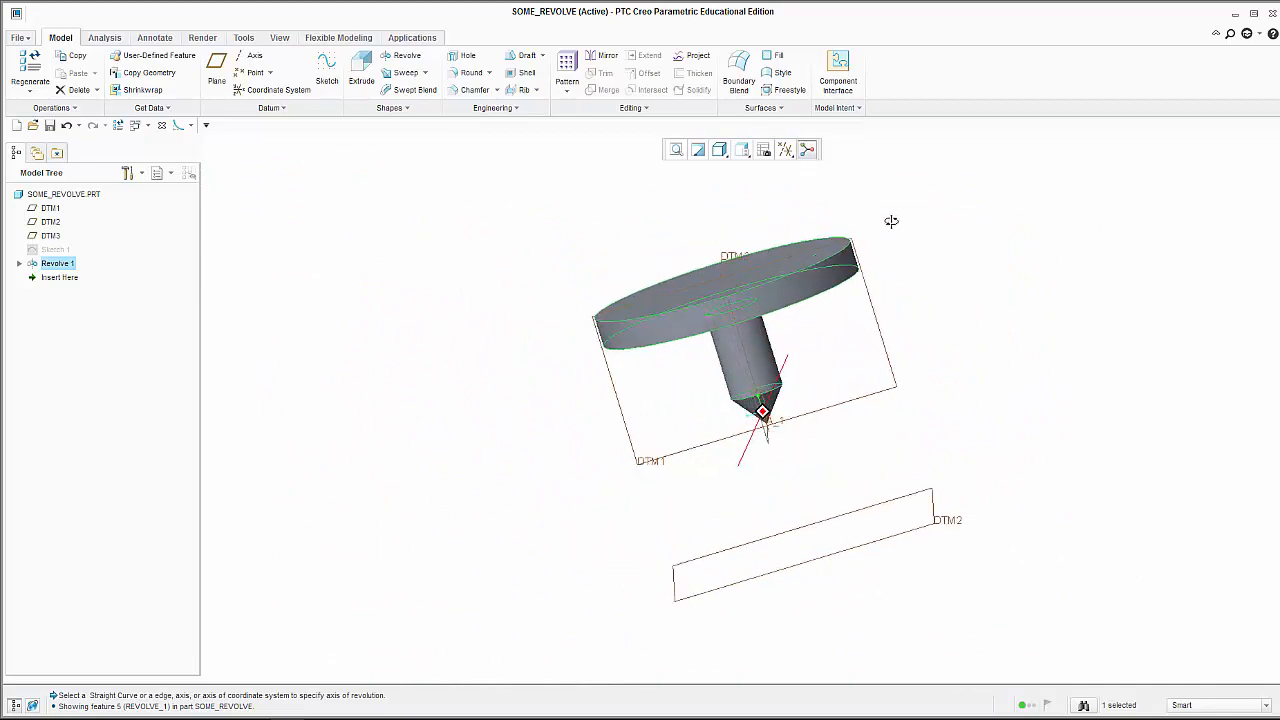
left_click_drag(891, 221, 1071, 190)
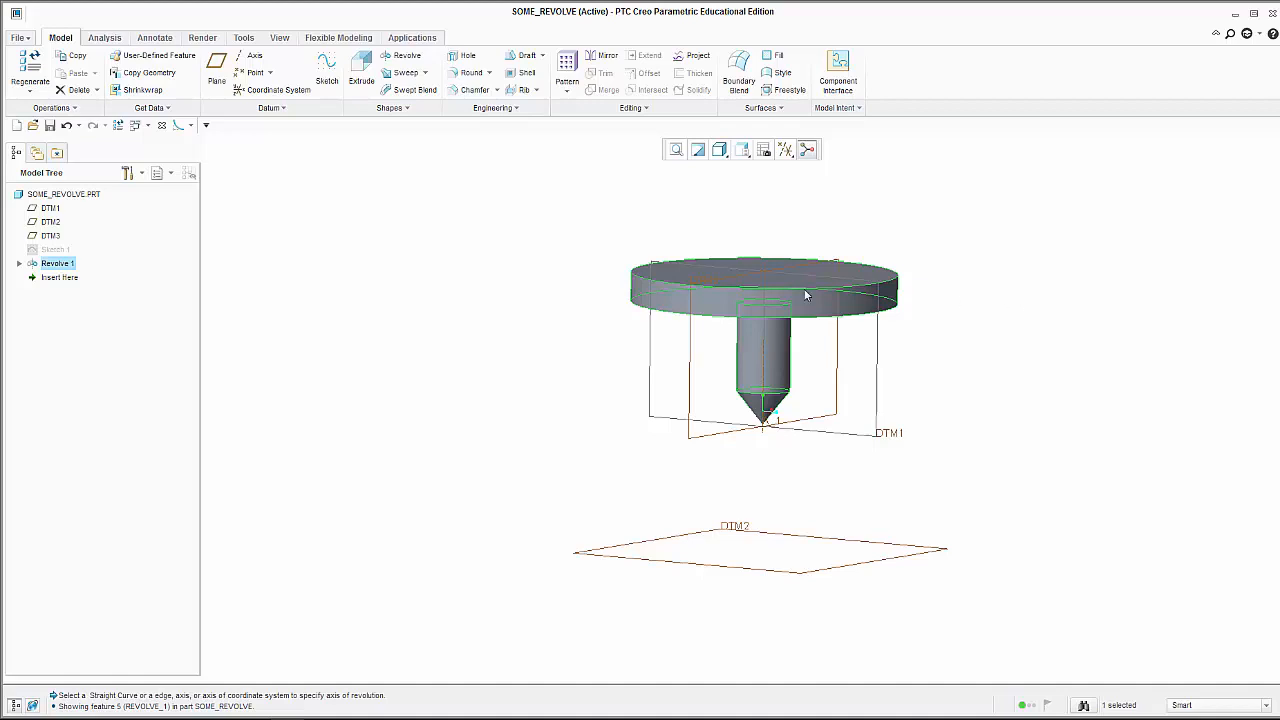
- Delete Revolve 1 from the Model Tree and start Sketch 2
double_click(57, 263)
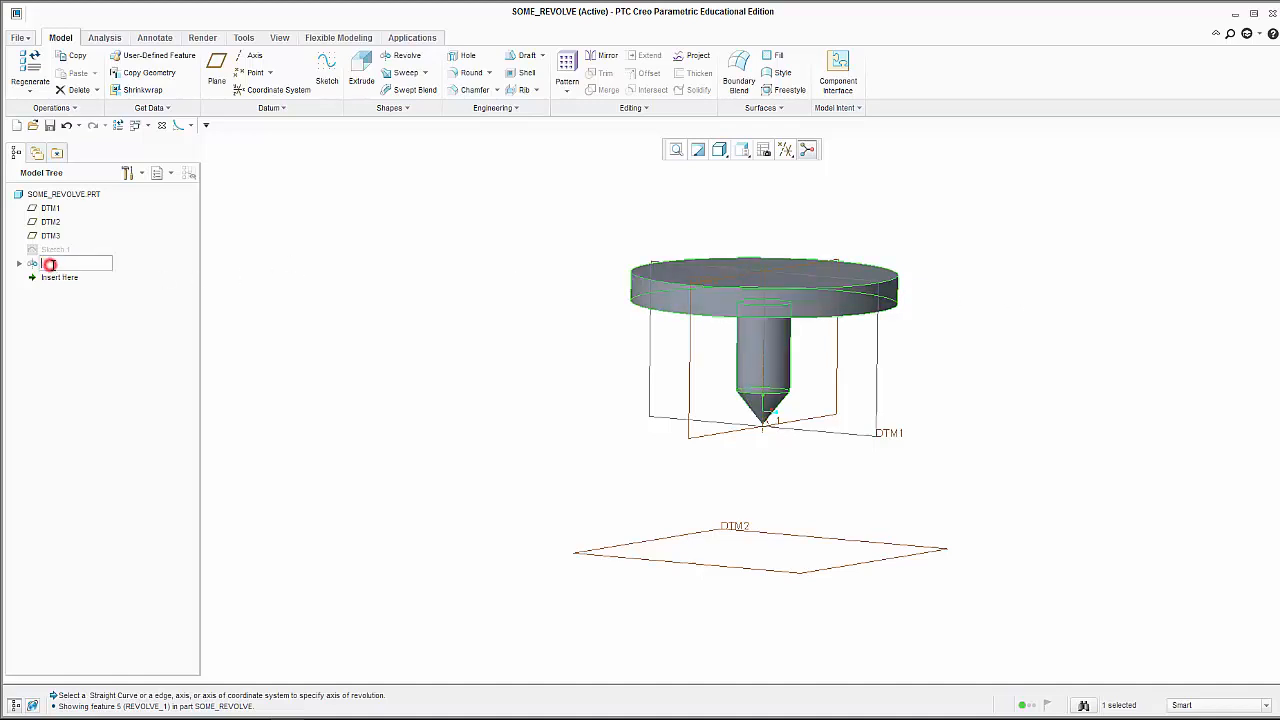
left_click(50, 263)
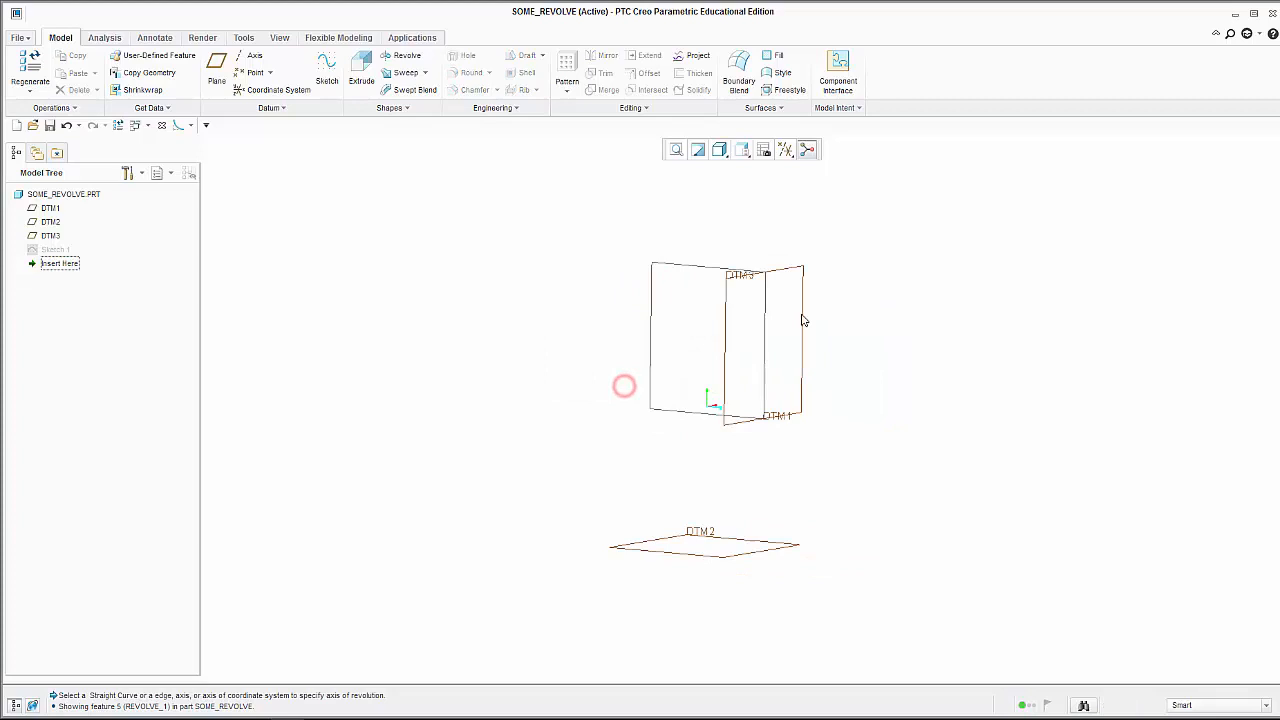
left_click(64, 193)
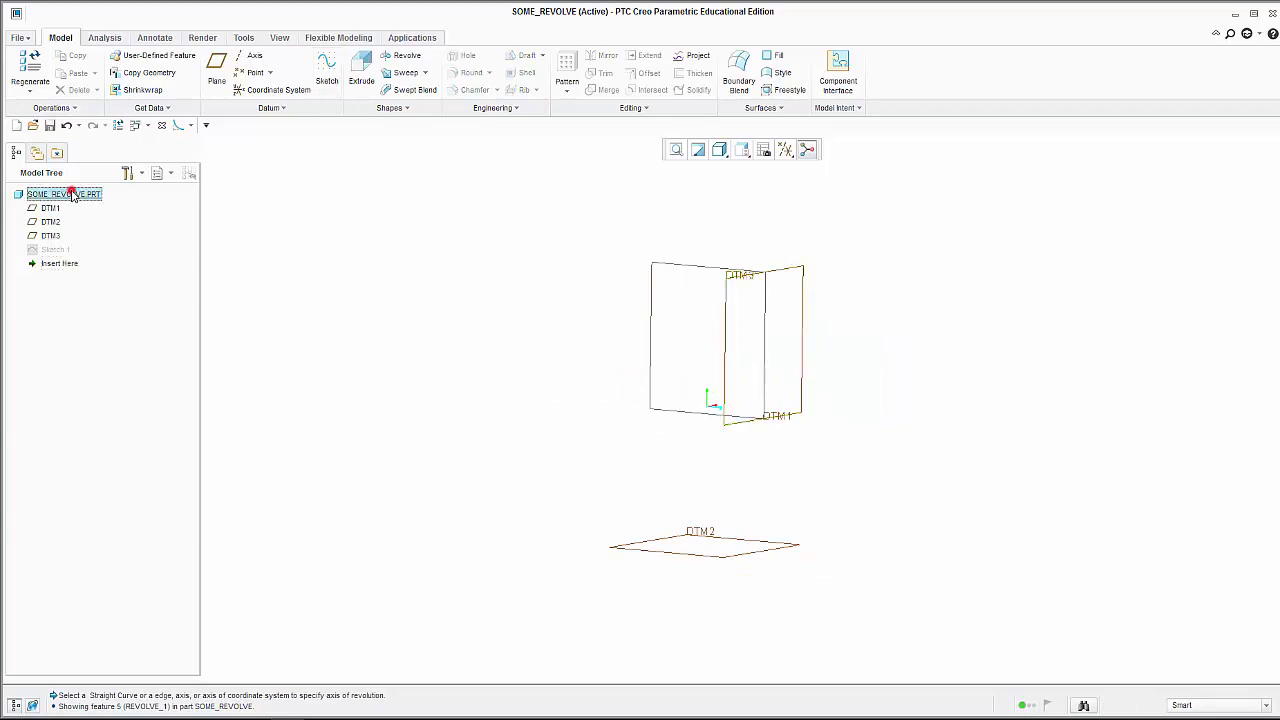
left_click(327, 70)
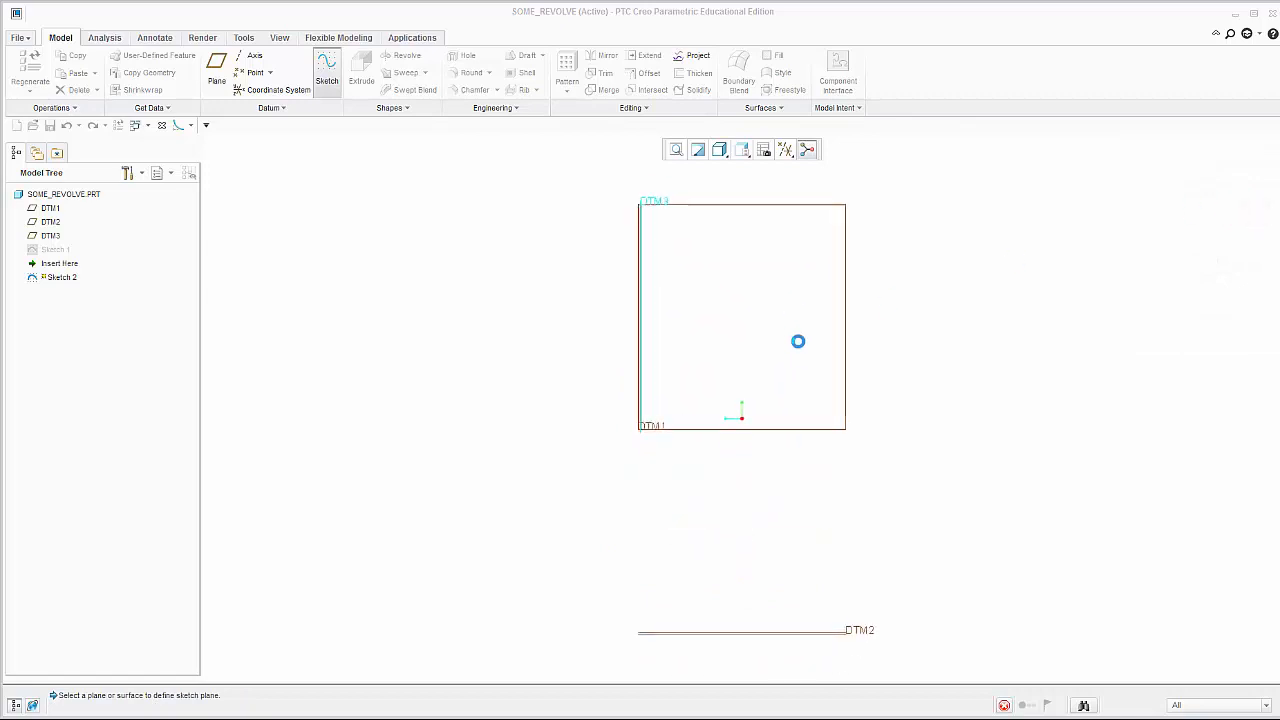
- Pick the sketch plane and begin the U-shaped line chain
left_click(327, 70)
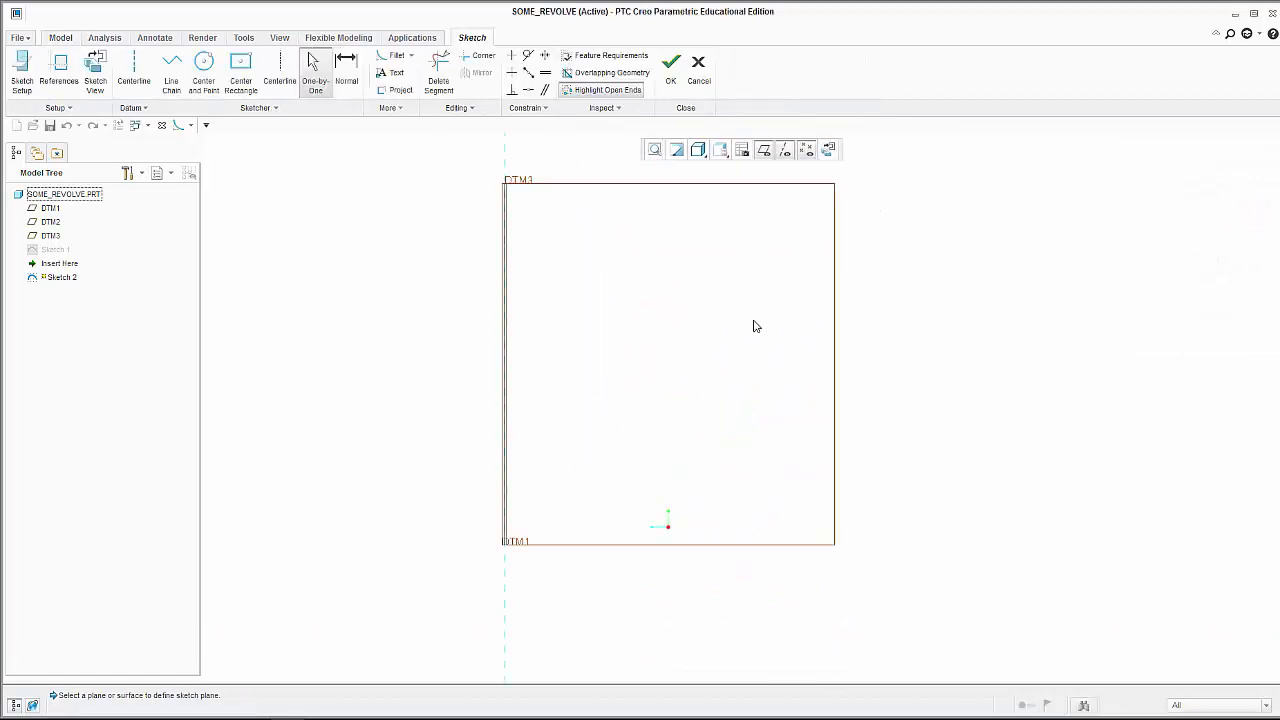
mouse_move(340, 134)
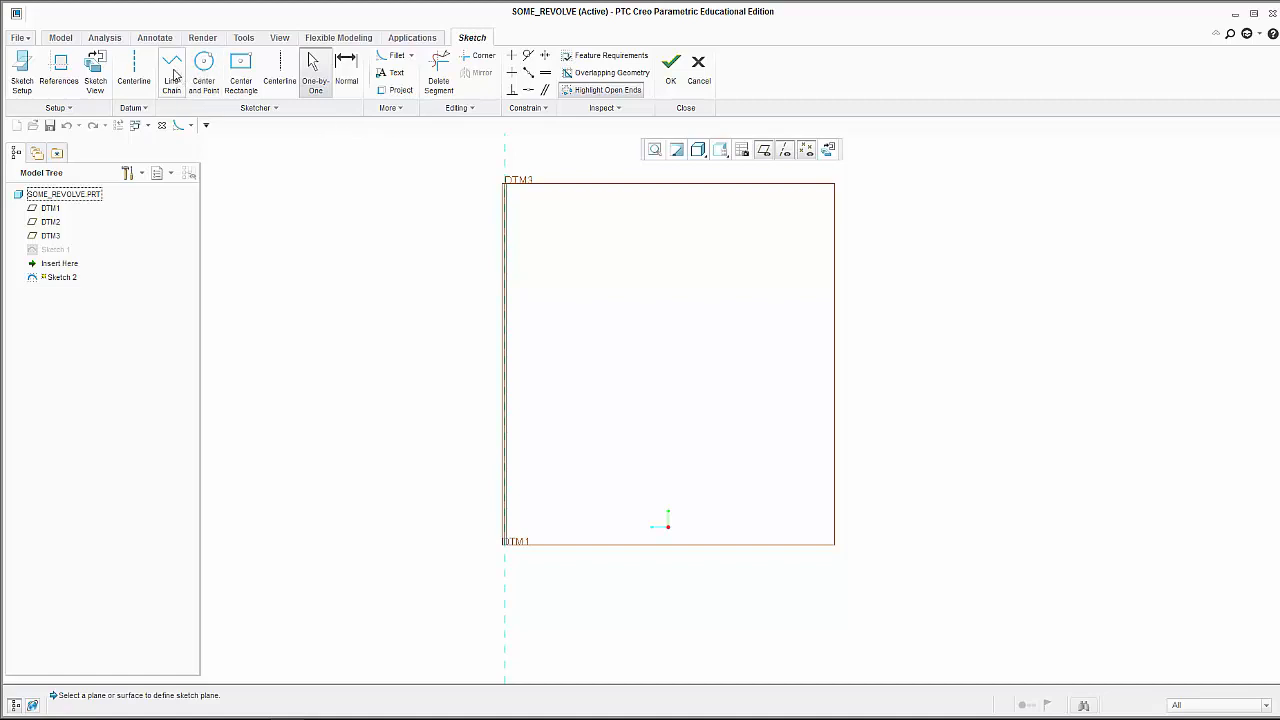
left_click(171, 70)
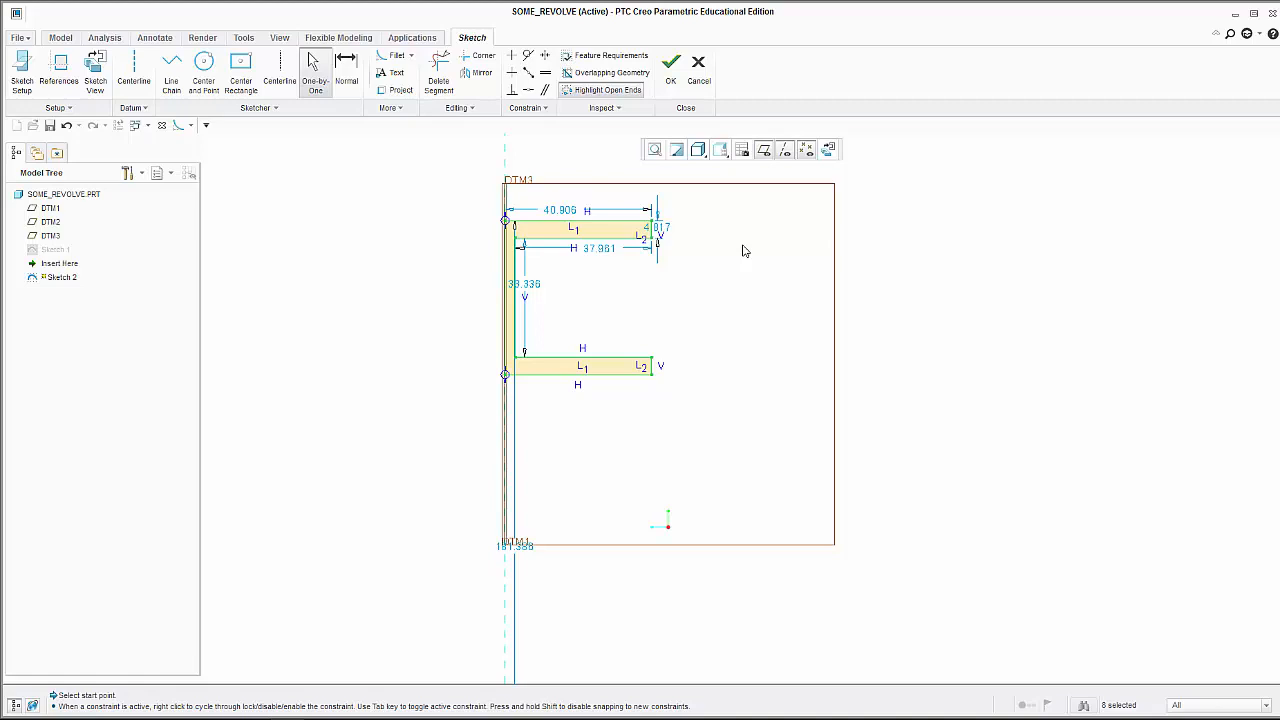
mouse_move(527, 232)
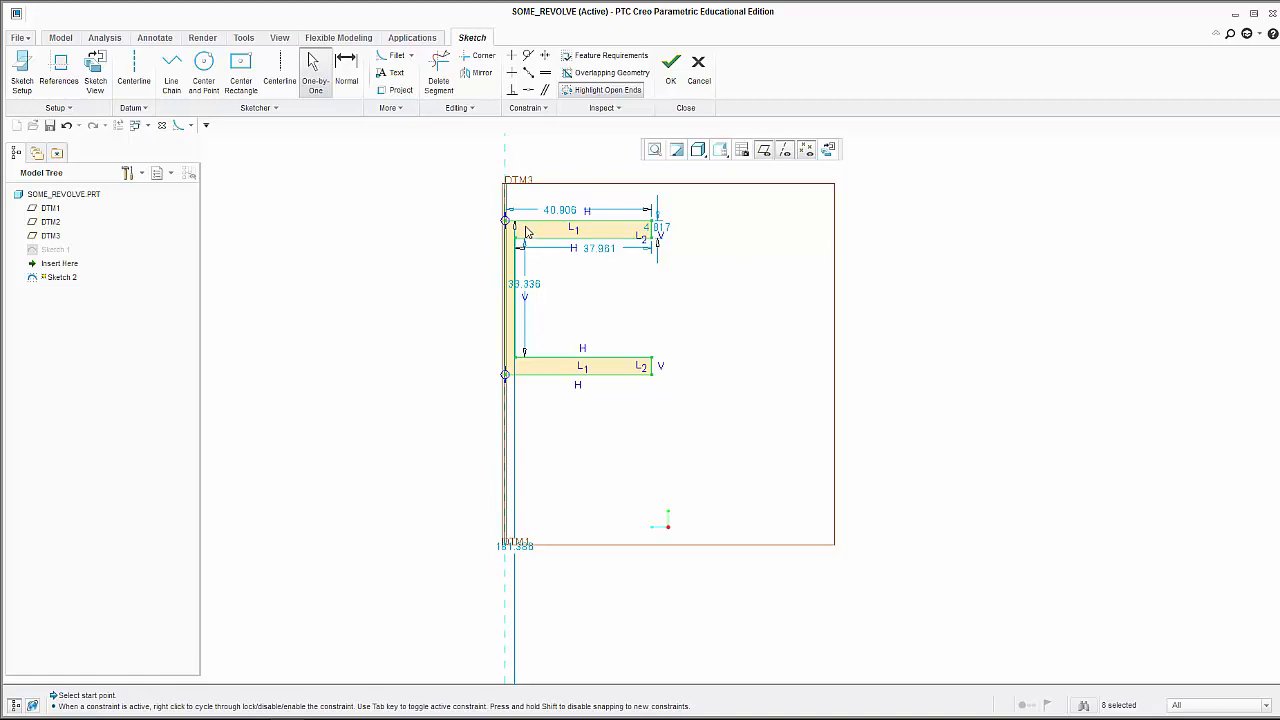
mouse_move(555, 237)
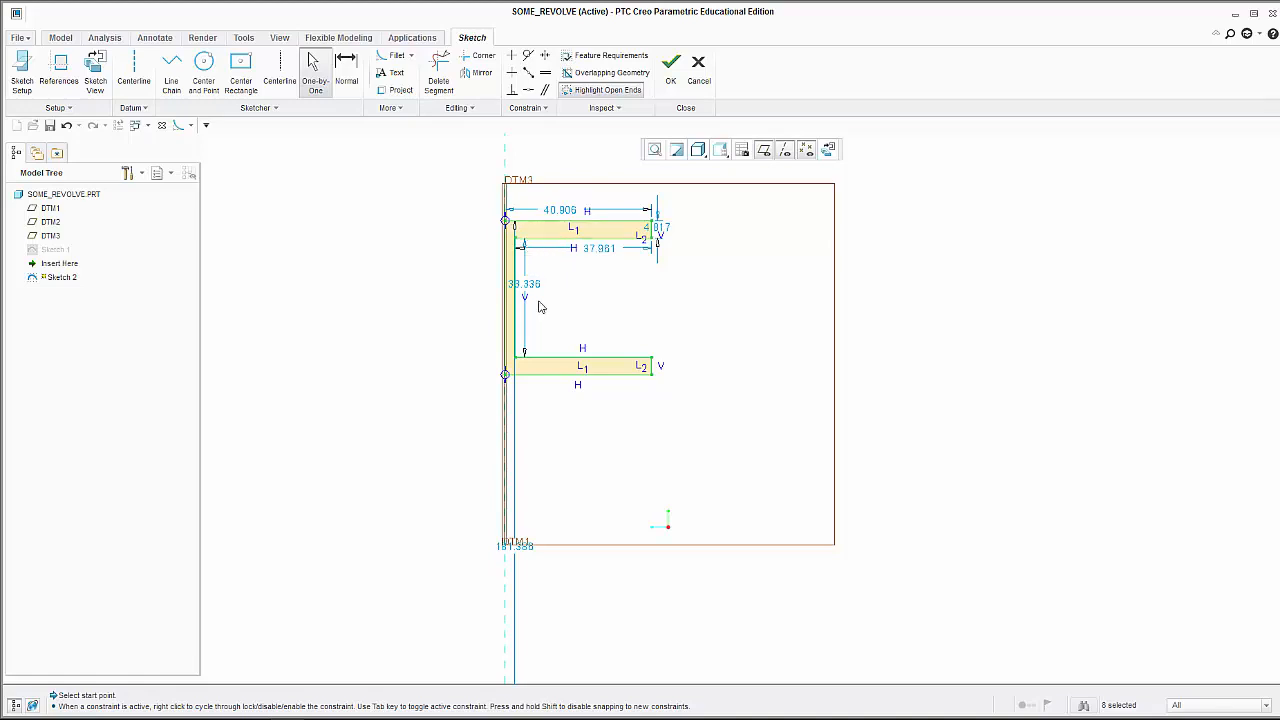
mouse_move(591, 304)
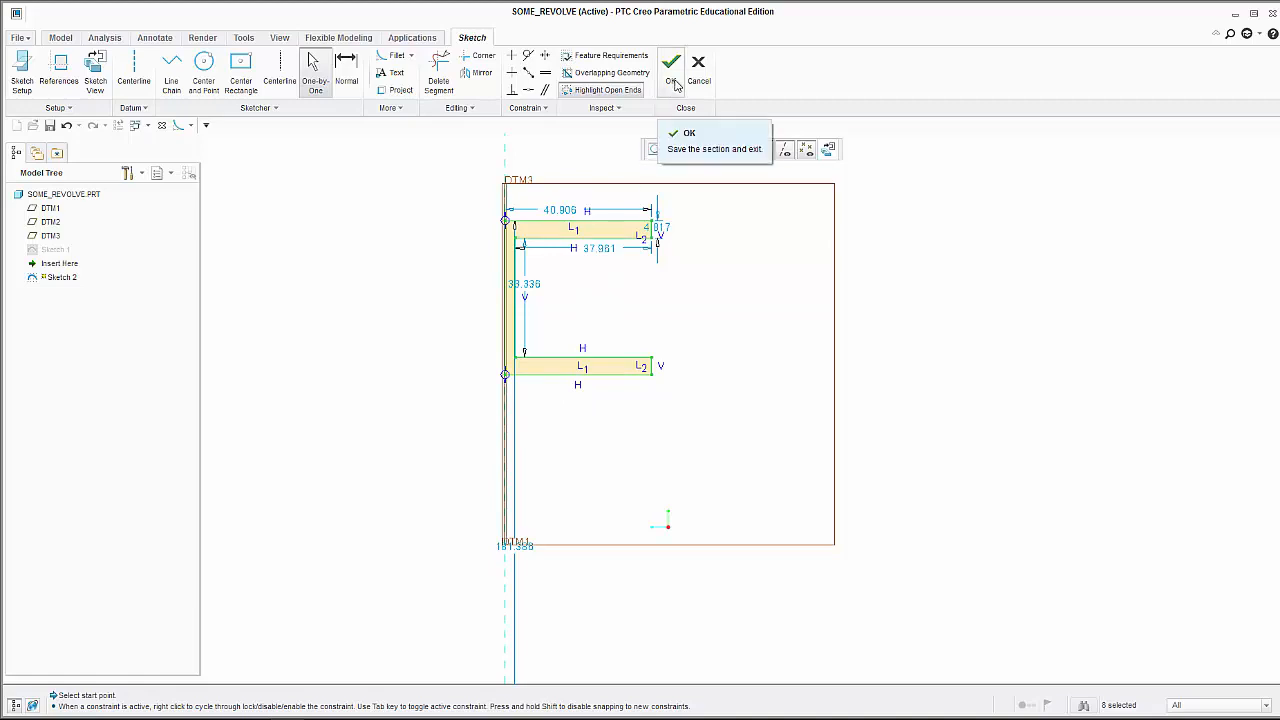
- Accept Sketch 2 and revolve it using its vertical line as the axis
left_click(670, 63)
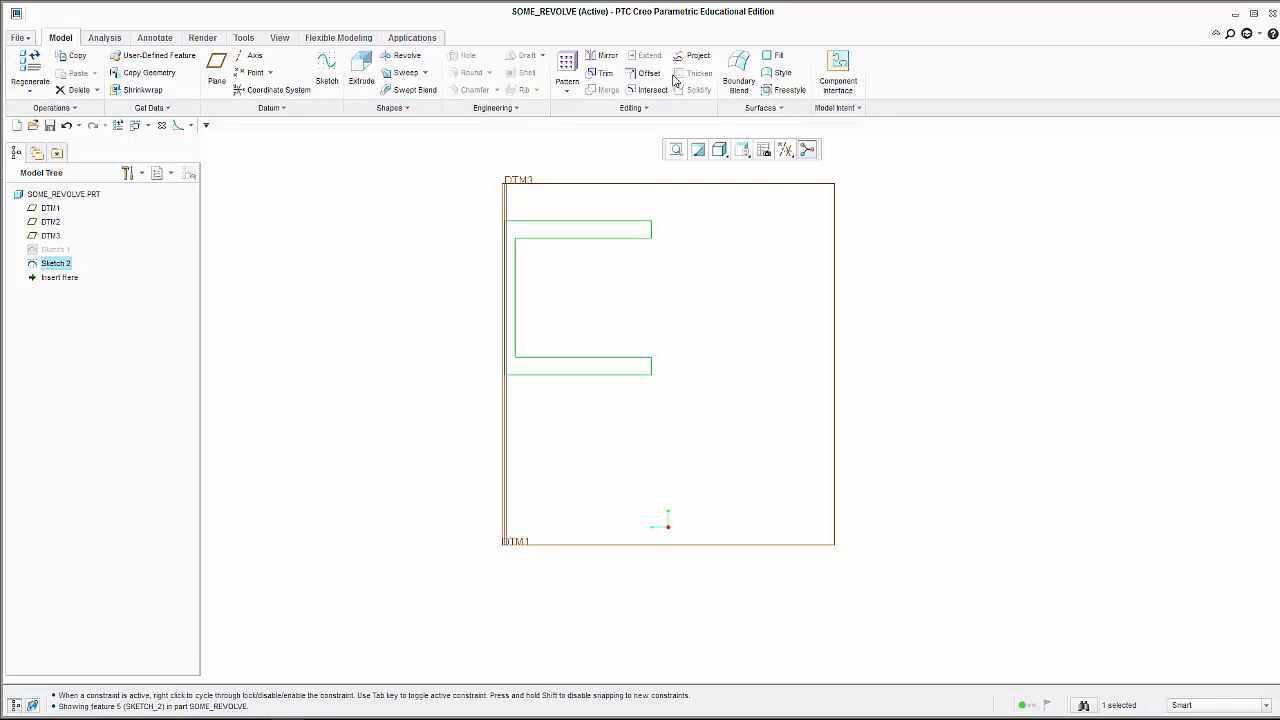
mouse_move(453, 81)
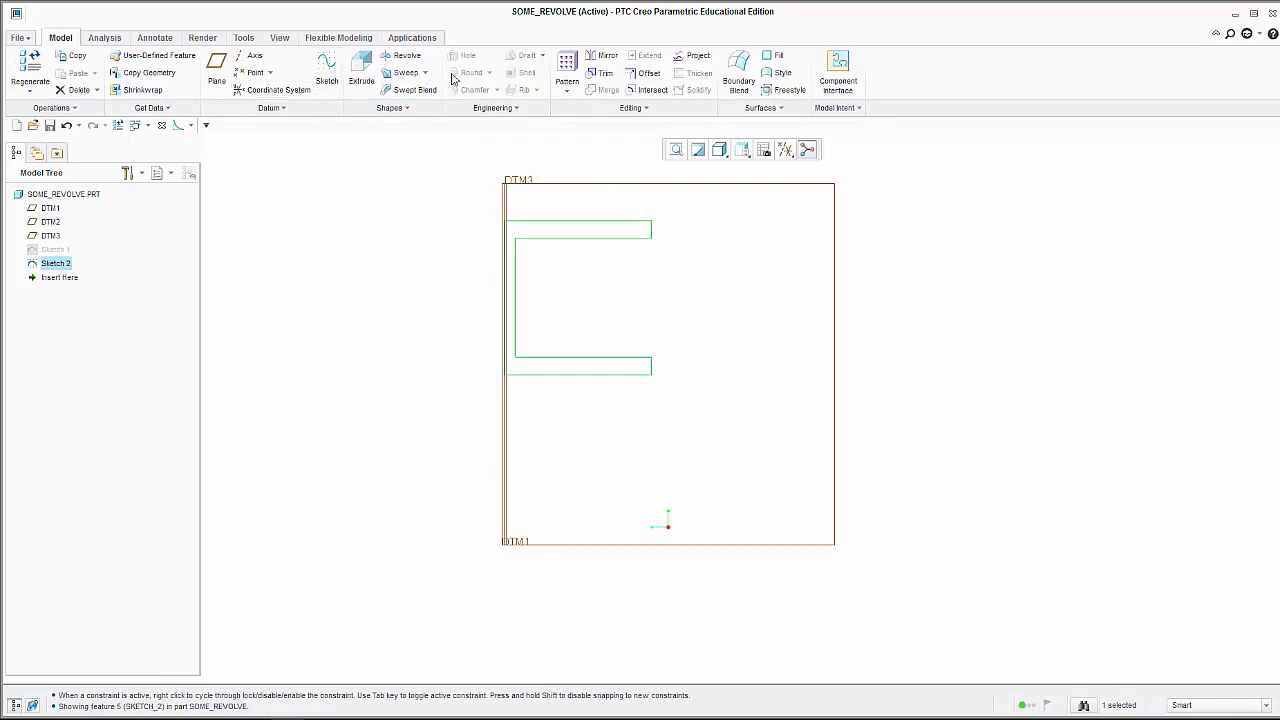
left_click(406, 55)
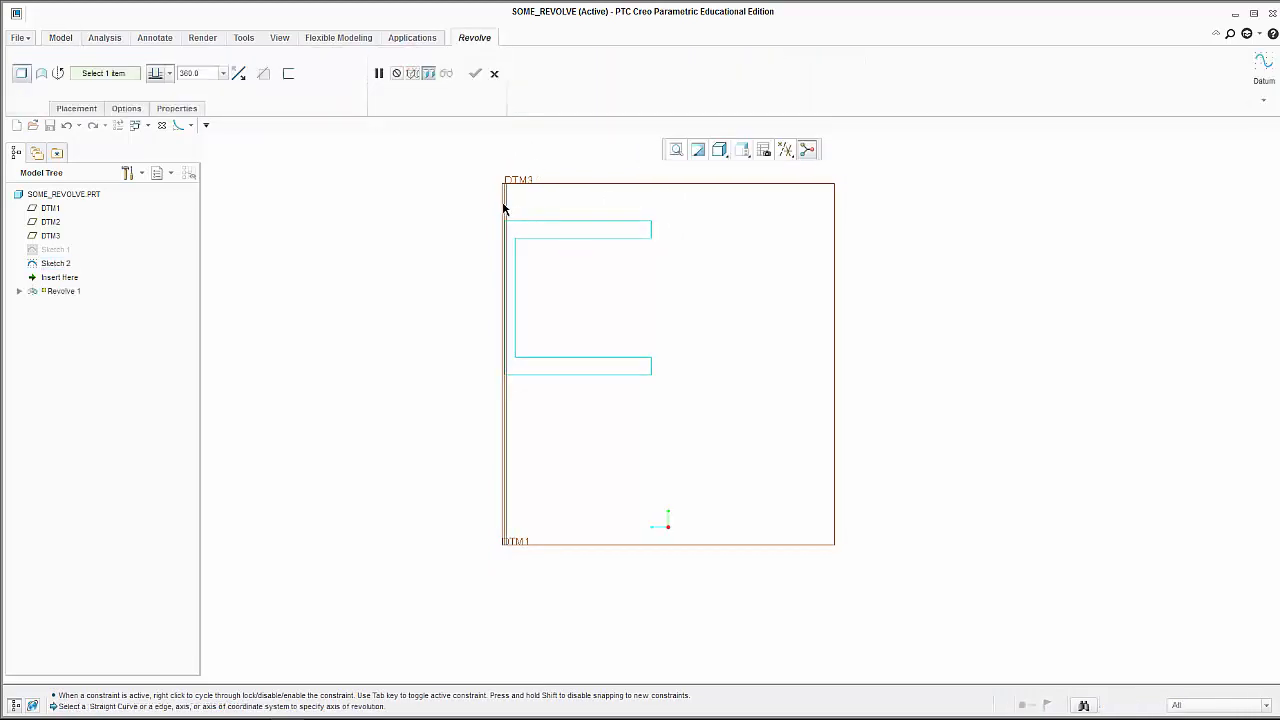
left_click(76, 108)
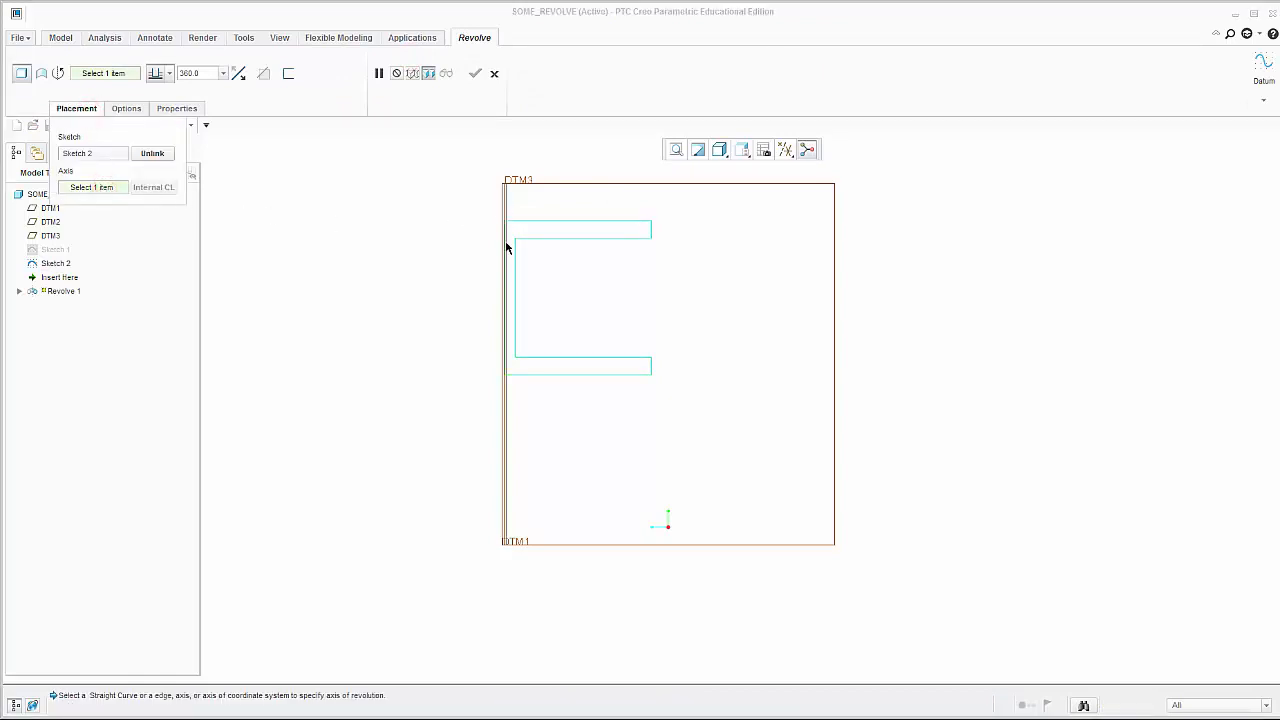
left_click(503, 406)
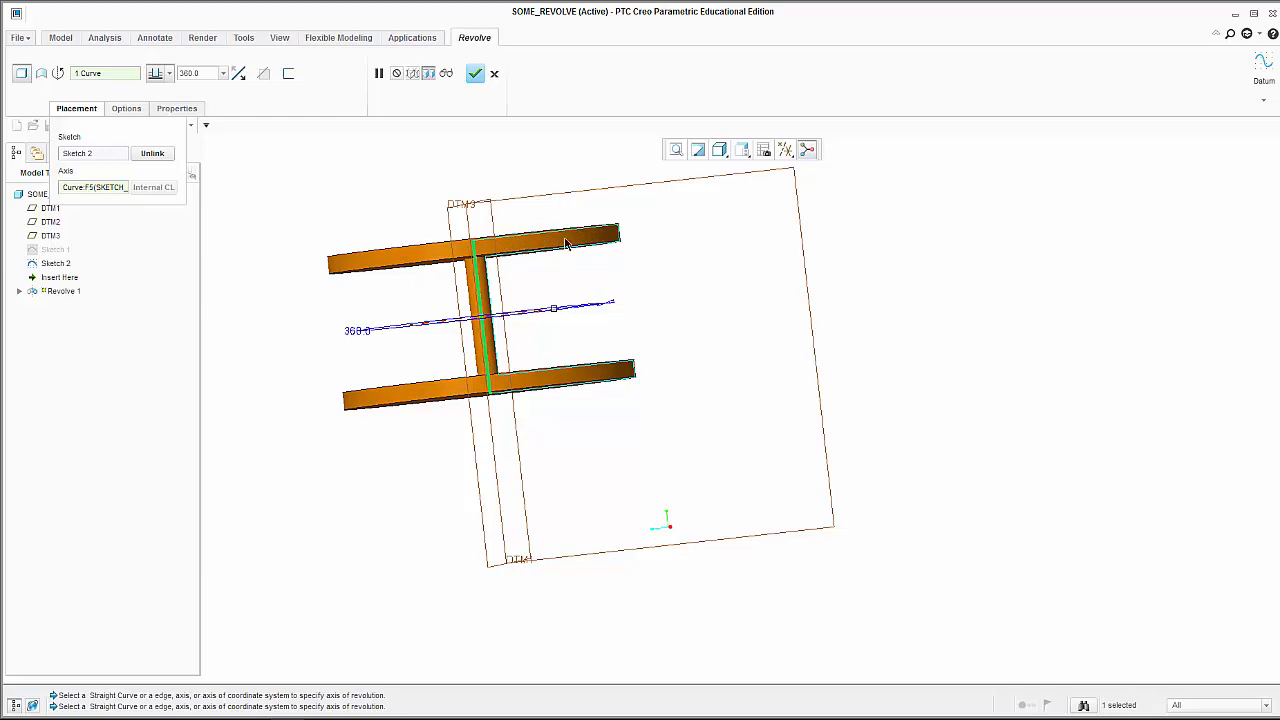
mouse_move(426, 203)
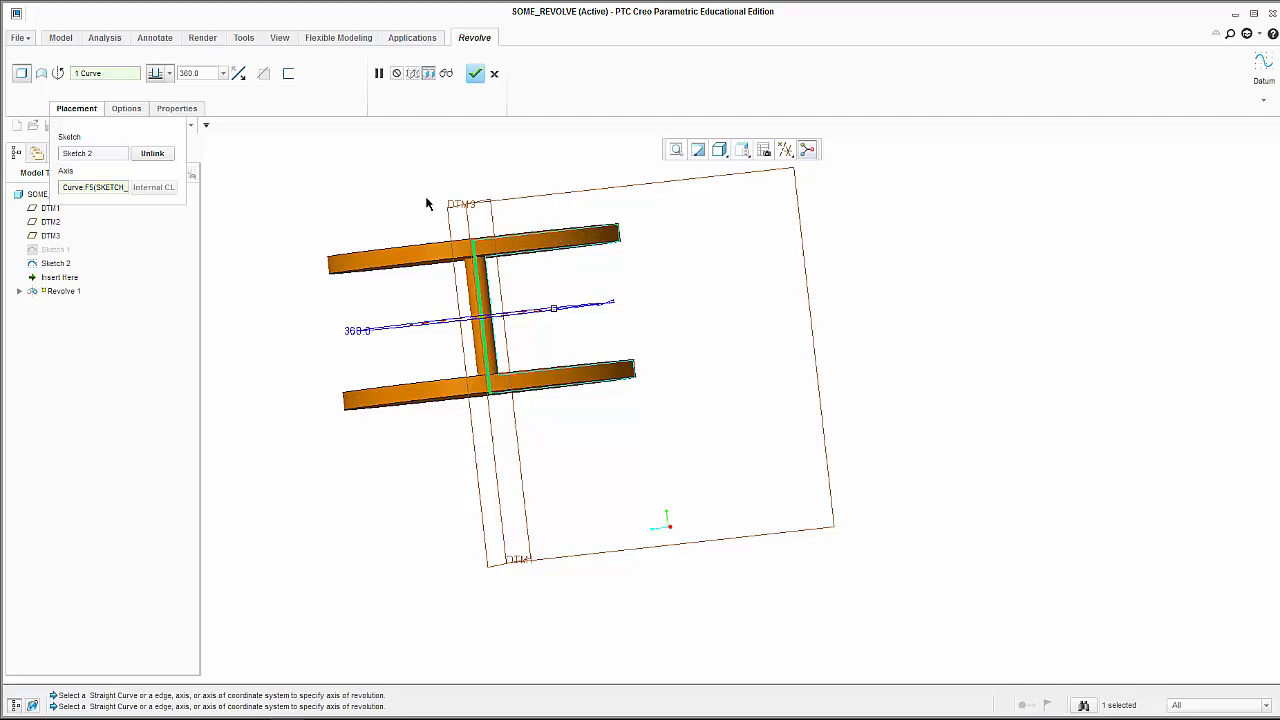
mouse_move(670, 263)
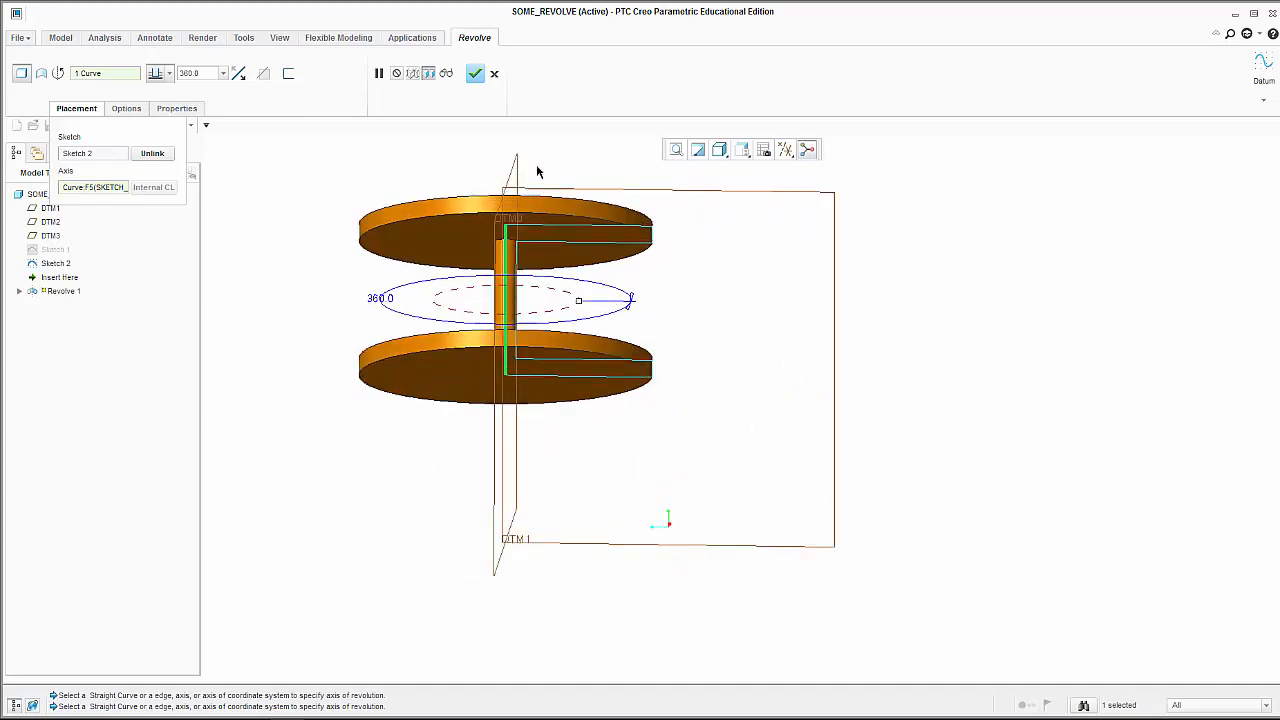
- Finish the spool revolve and zoom in on the two discs and cylinder
left_click(475, 73)
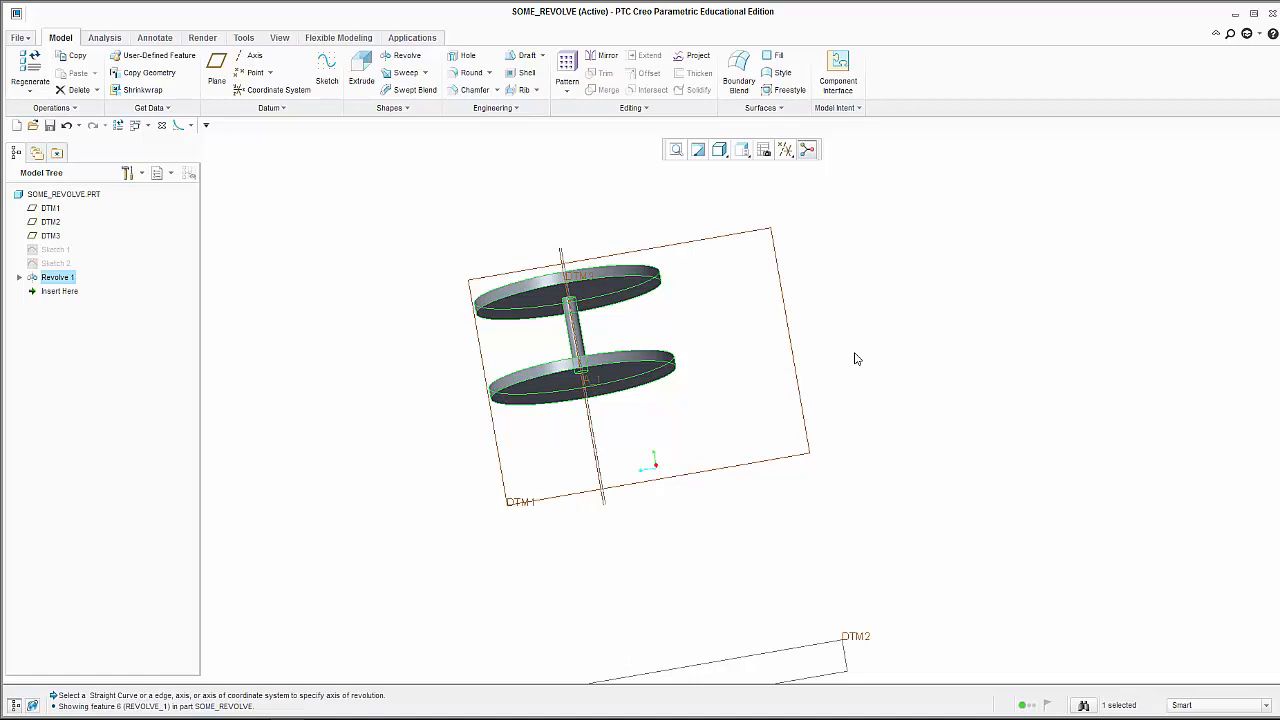
left_click_drag(855, 359, 728, 435)
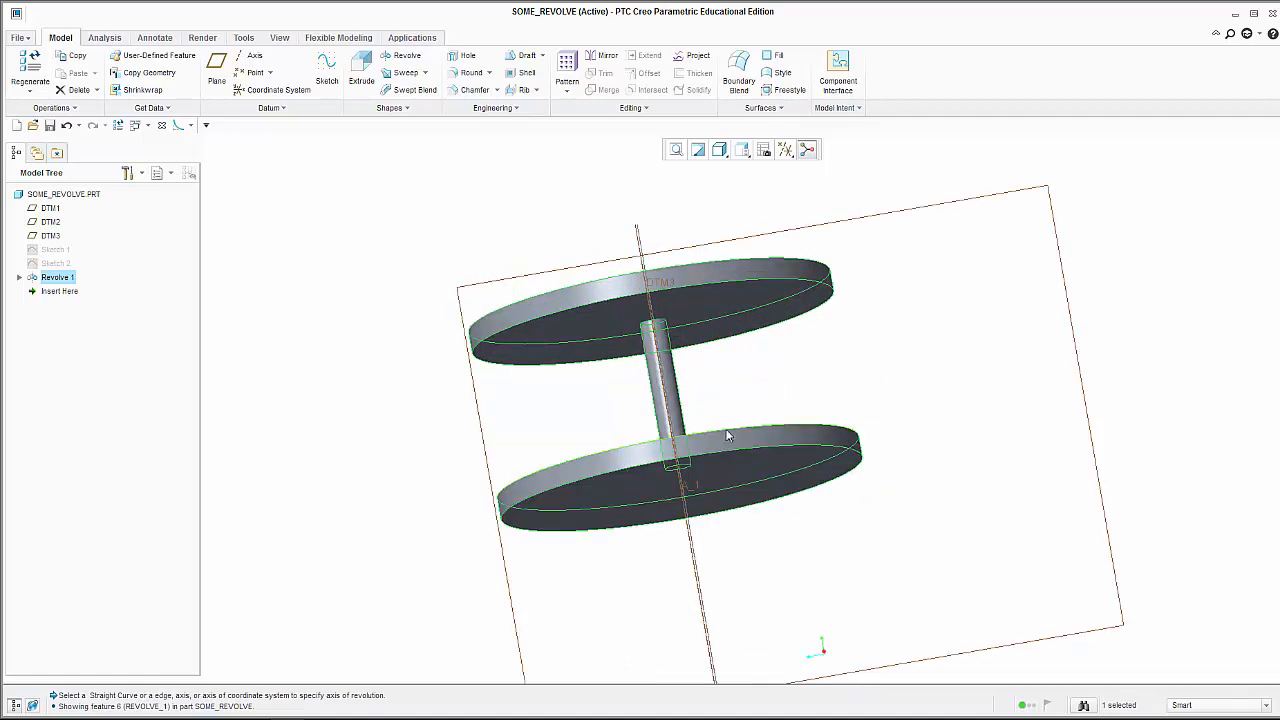
mouse_move(728, 435)
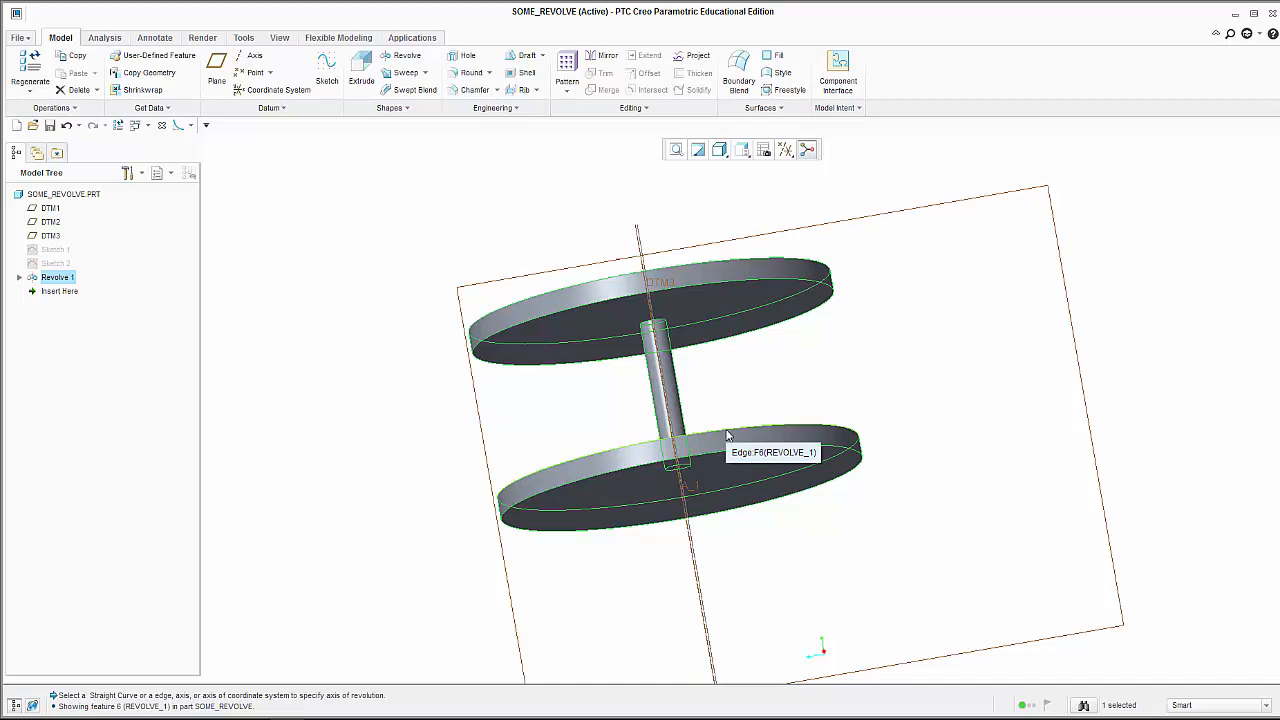